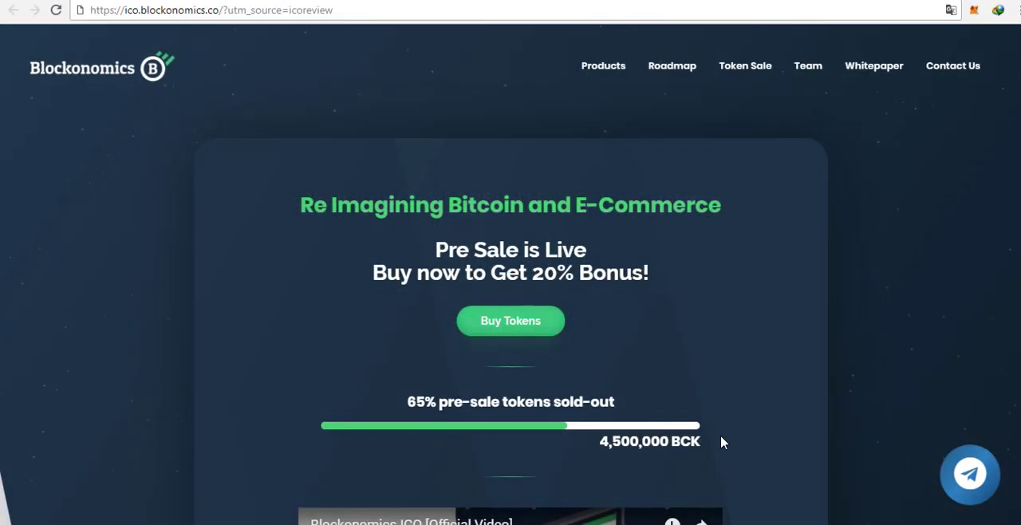
mouse_move(712, 396)
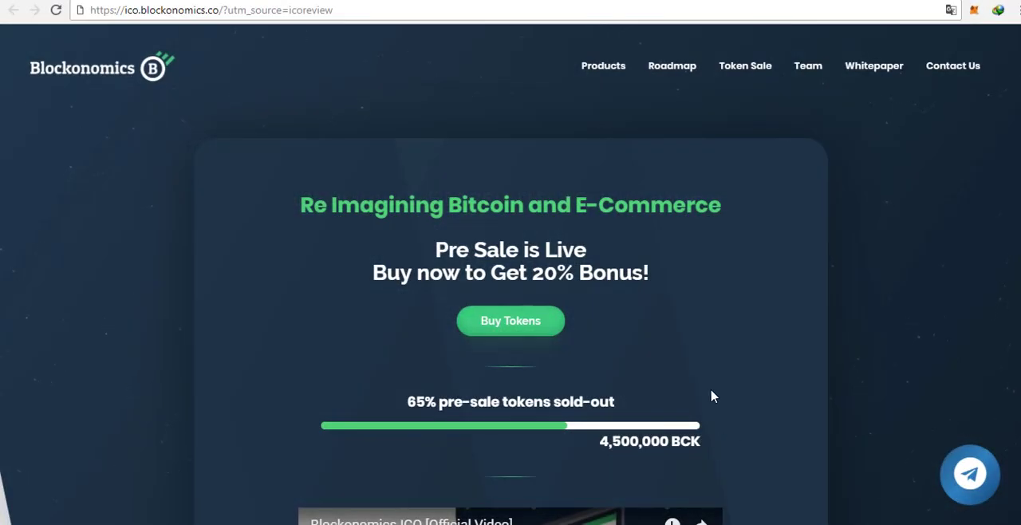
mouse_move(645, 273)
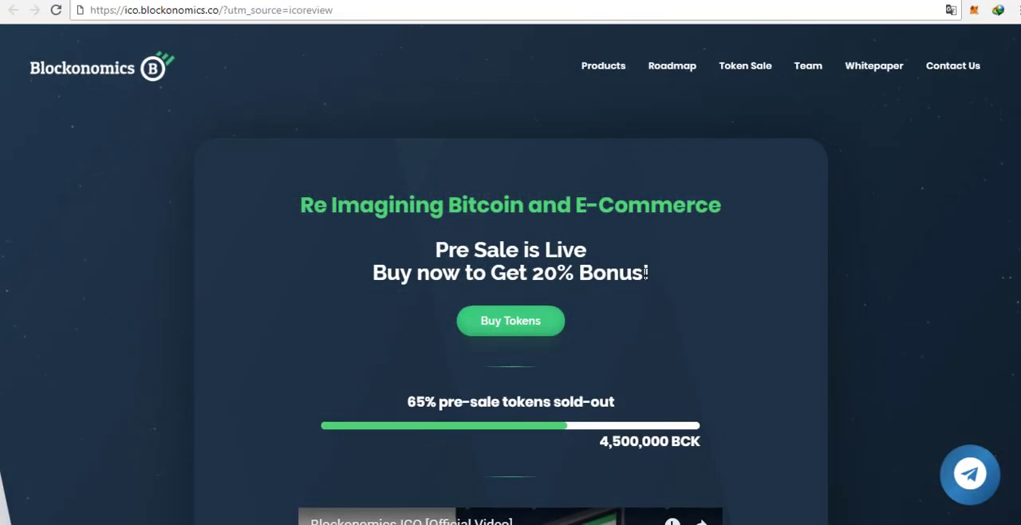
mouse_move(584, 229)
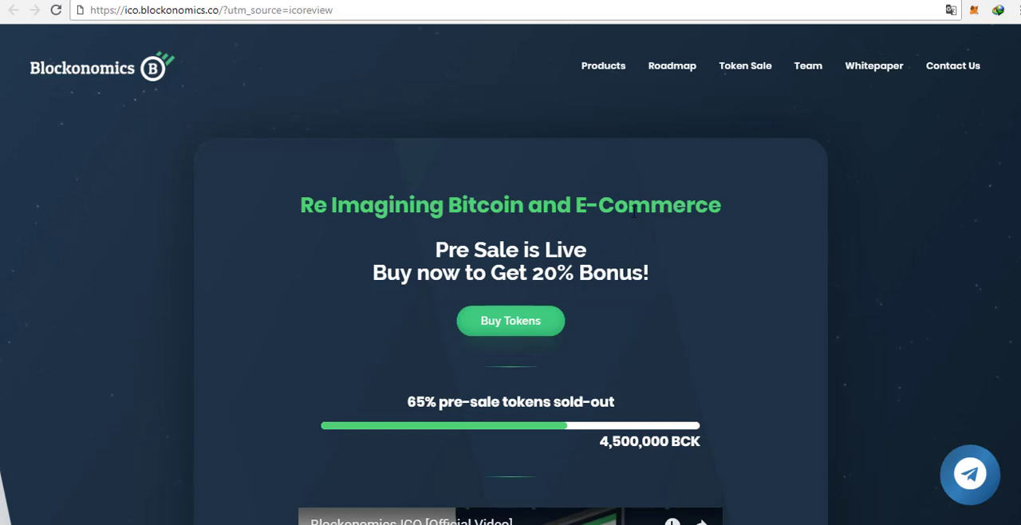
mouse_move(661, 235)
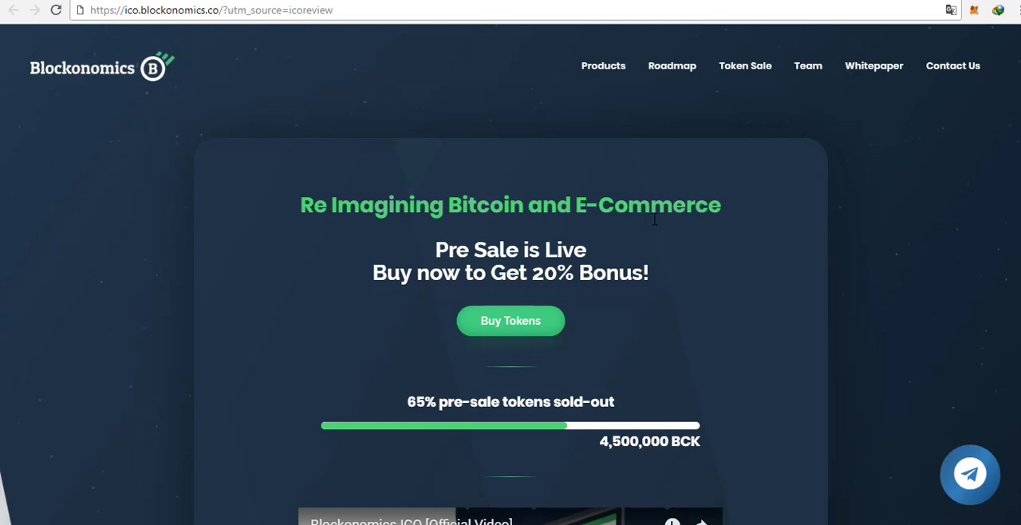
mouse_move(613, 220)
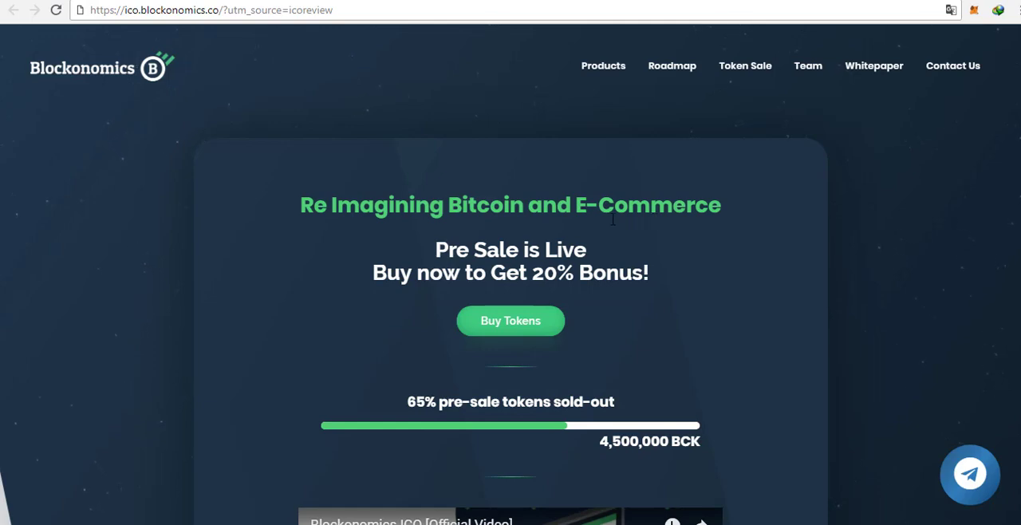
mouse_move(406, 360)
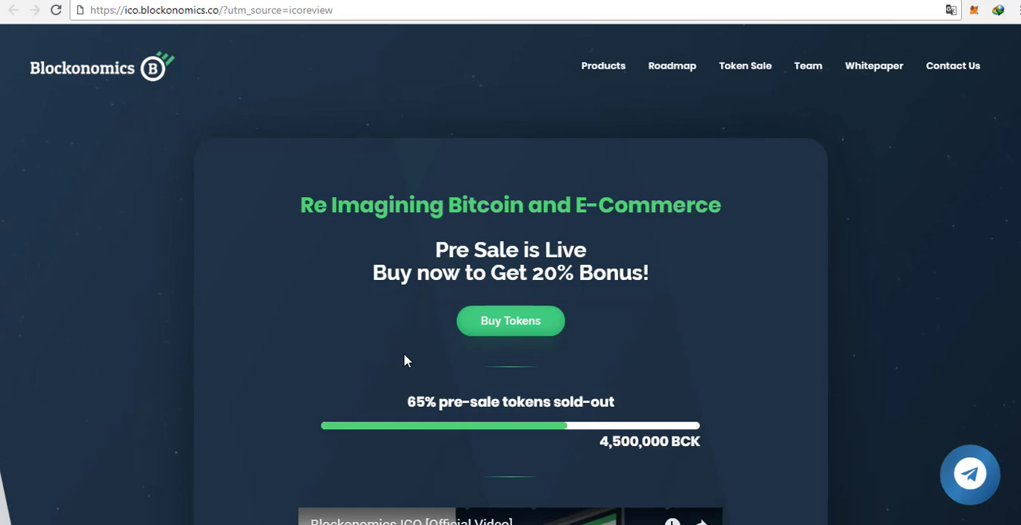
mouse_move(279, 320)
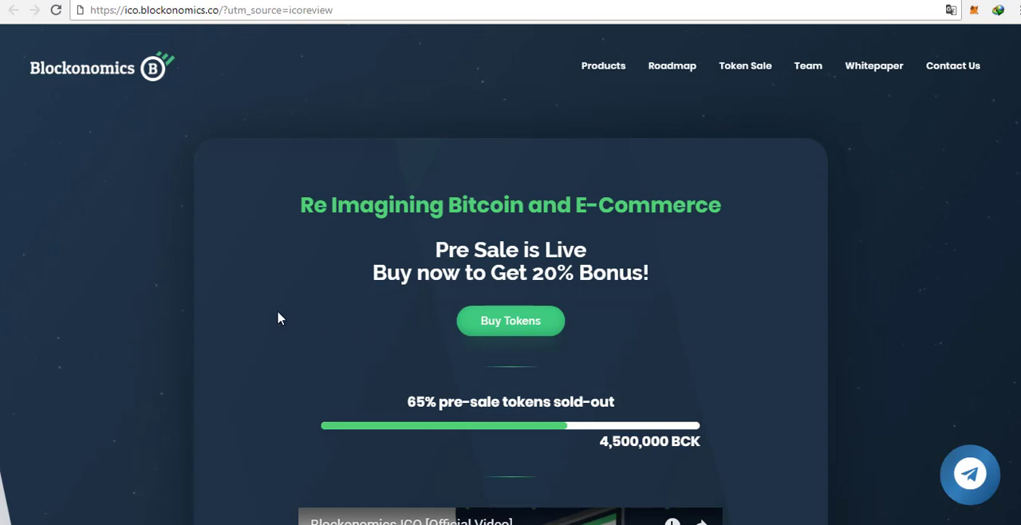
mouse_move(208, 316)
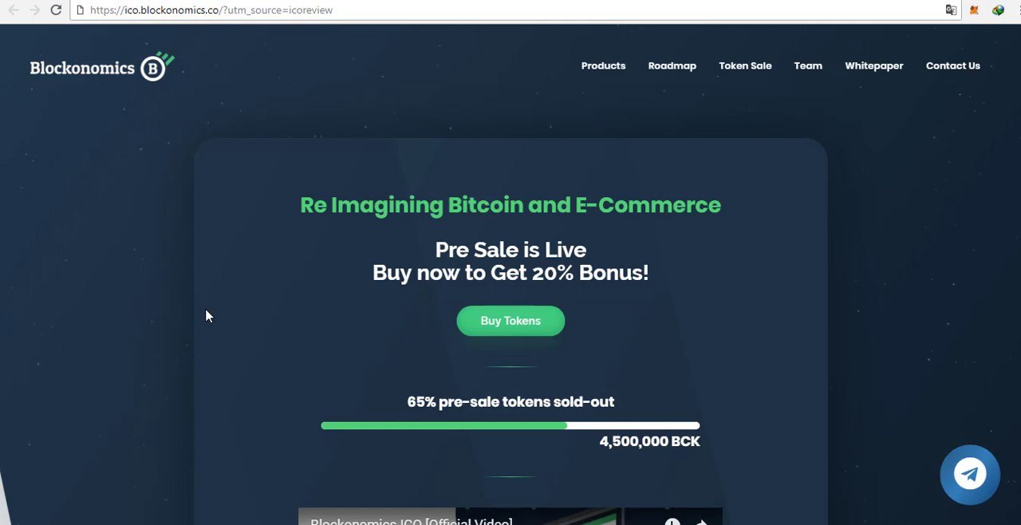
mouse_move(232, 320)
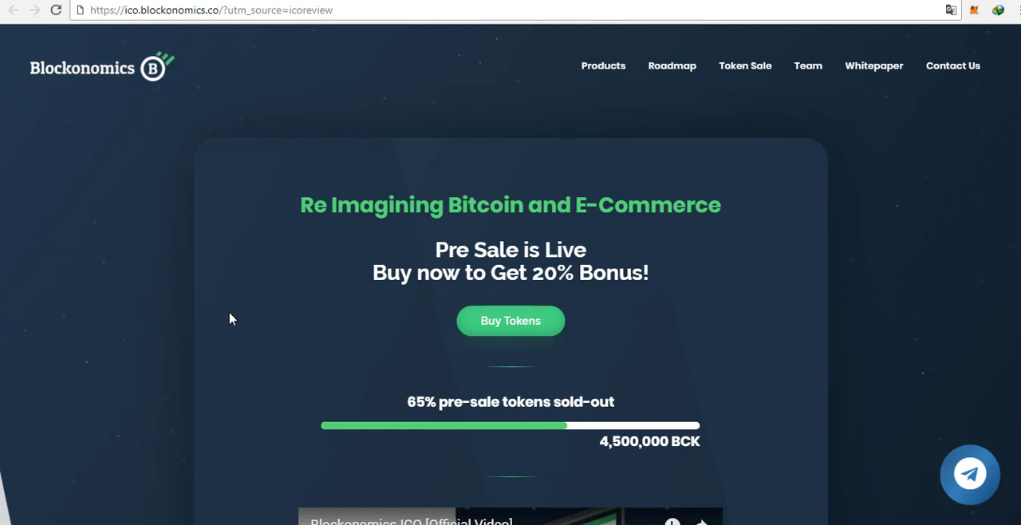
mouse_move(239, 320)
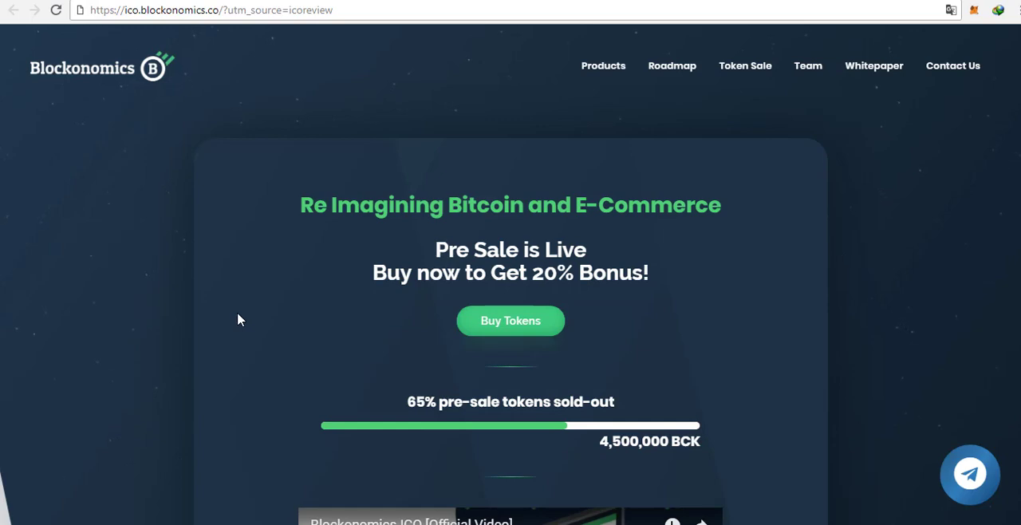
mouse_move(232, 316)
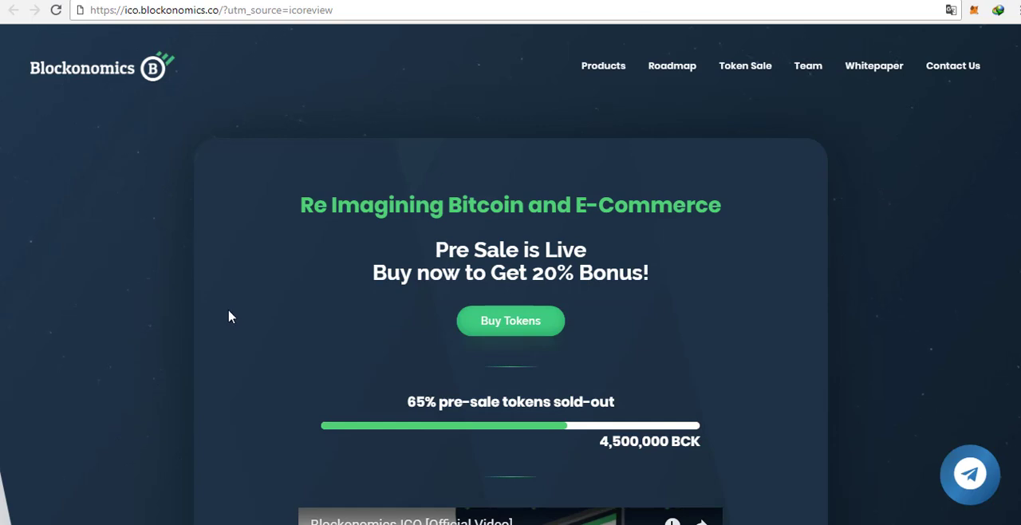
mouse_move(291, 358)
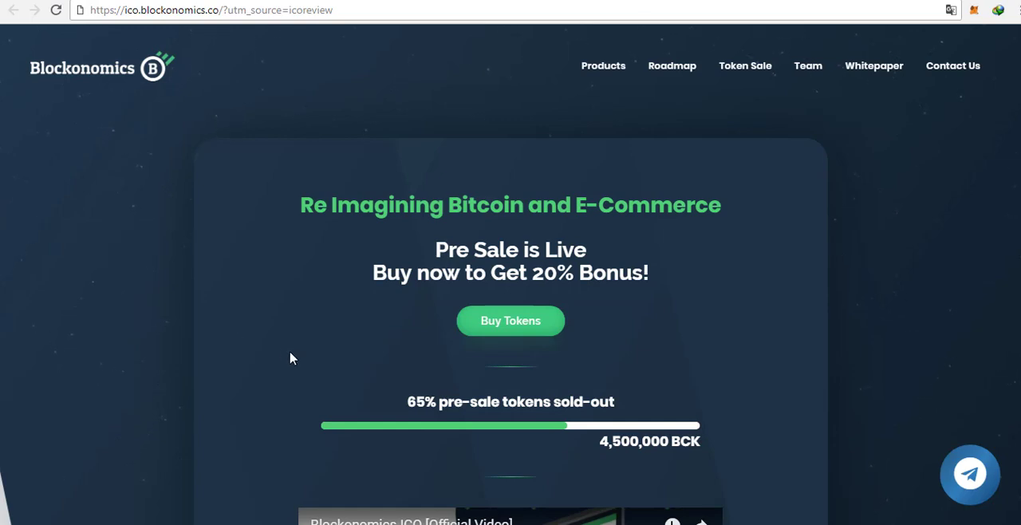
mouse_move(775, 422)
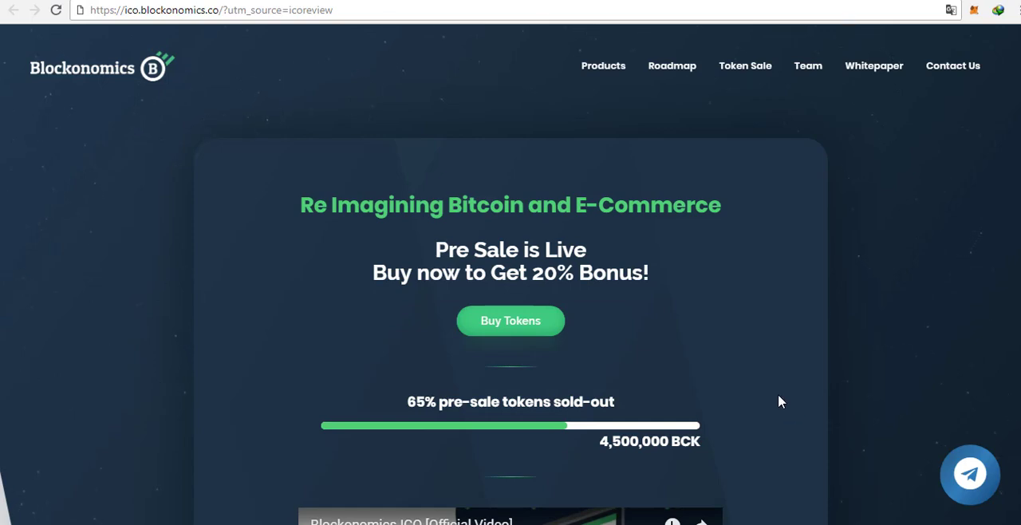
- Scroll past the official video and ICO rating badges until the Products heading appears
scroll("down", 3)
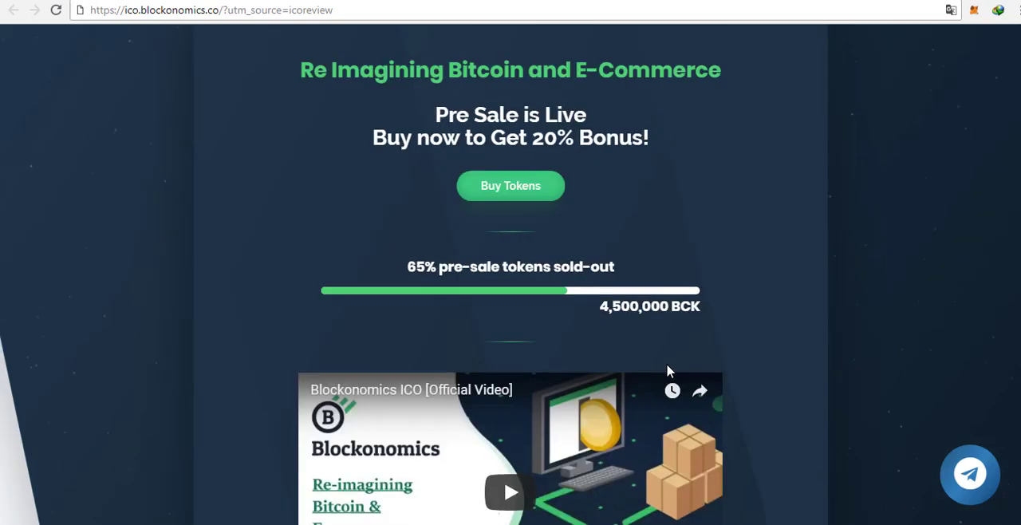
scroll("down", 3)
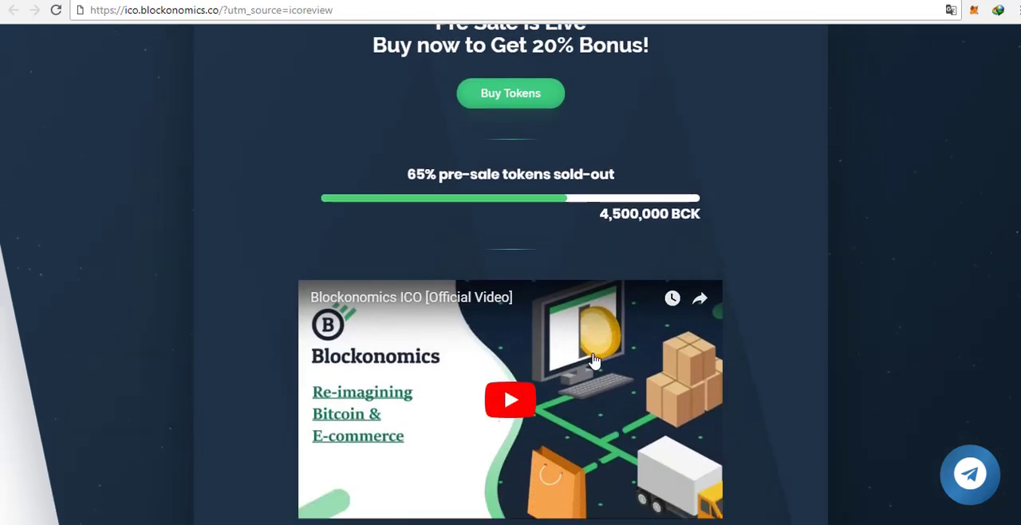
scroll("down", 3)
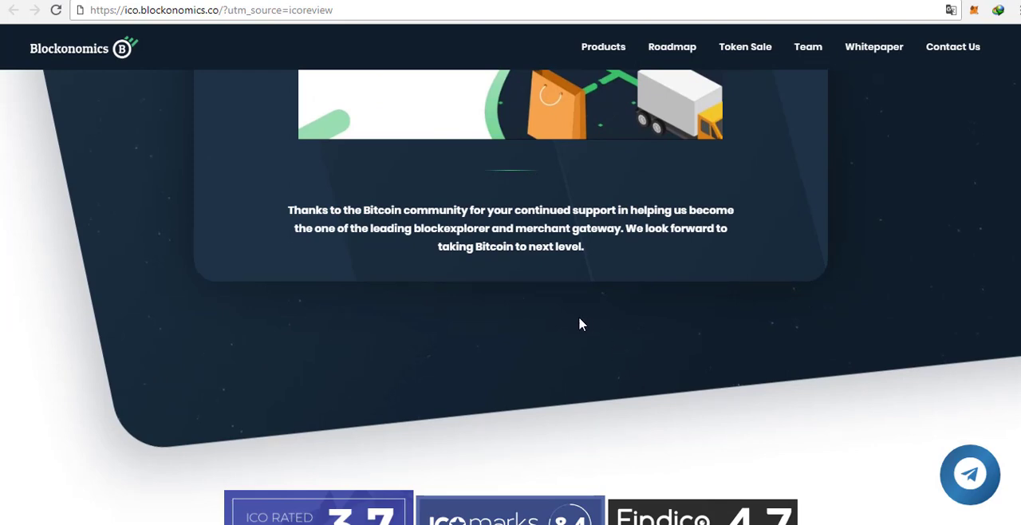
scroll("down", 3)
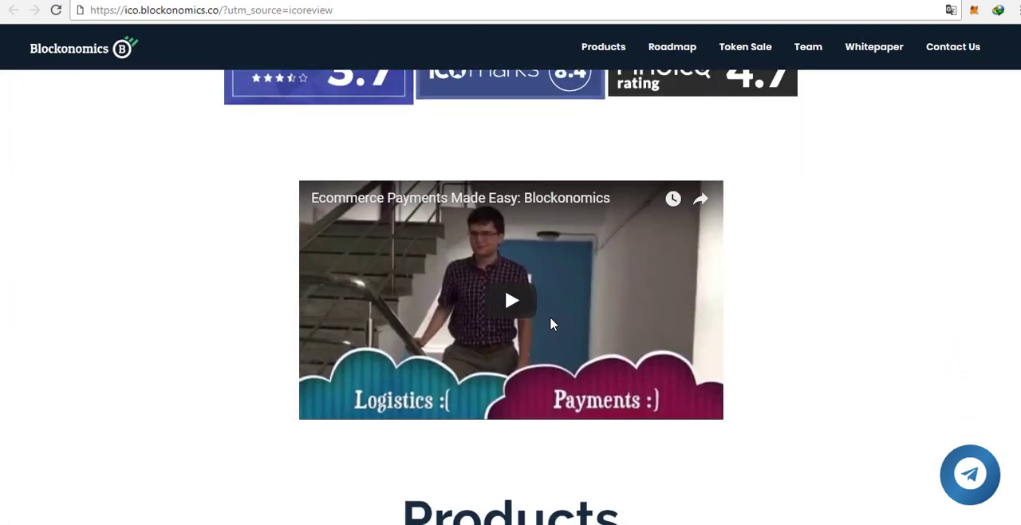
scroll("down", 3)
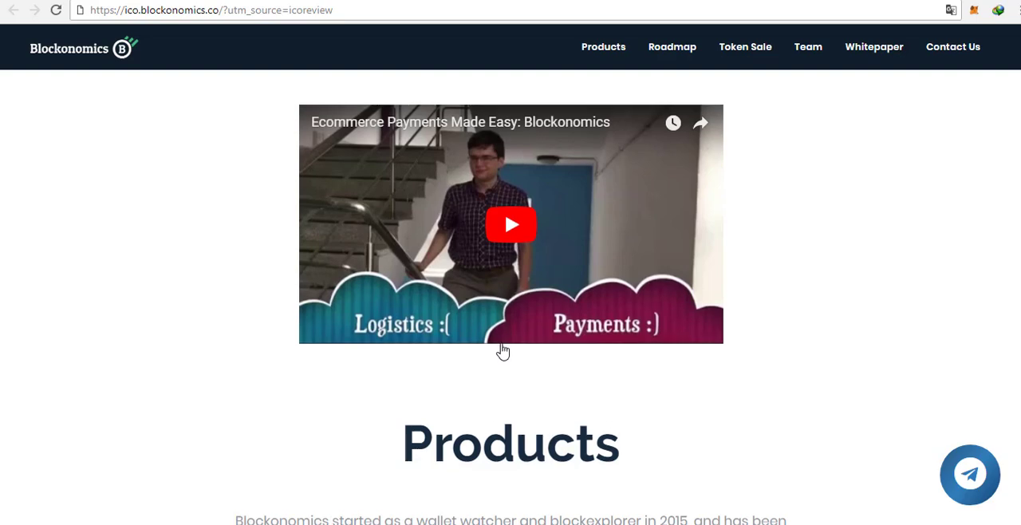
- Scroll slightly so the Products paragraph on the decentralized Bitcoin payment solution is fully readable
scroll("down", 3)
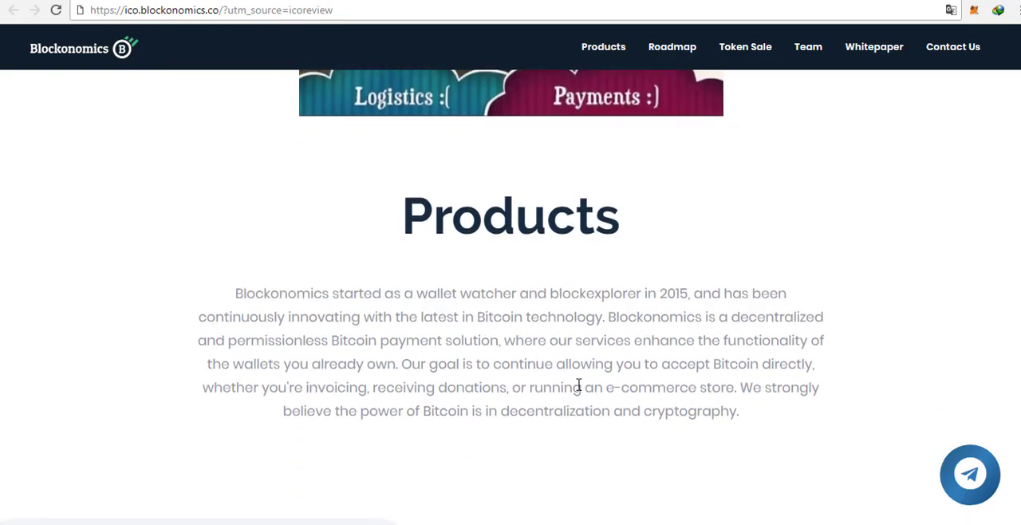
mouse_move(578, 450)
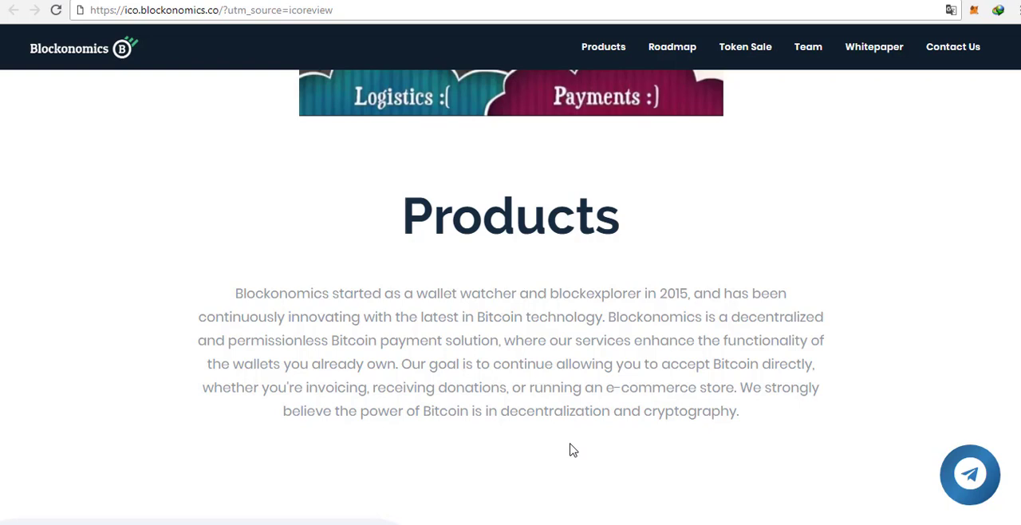
mouse_move(310, 455)
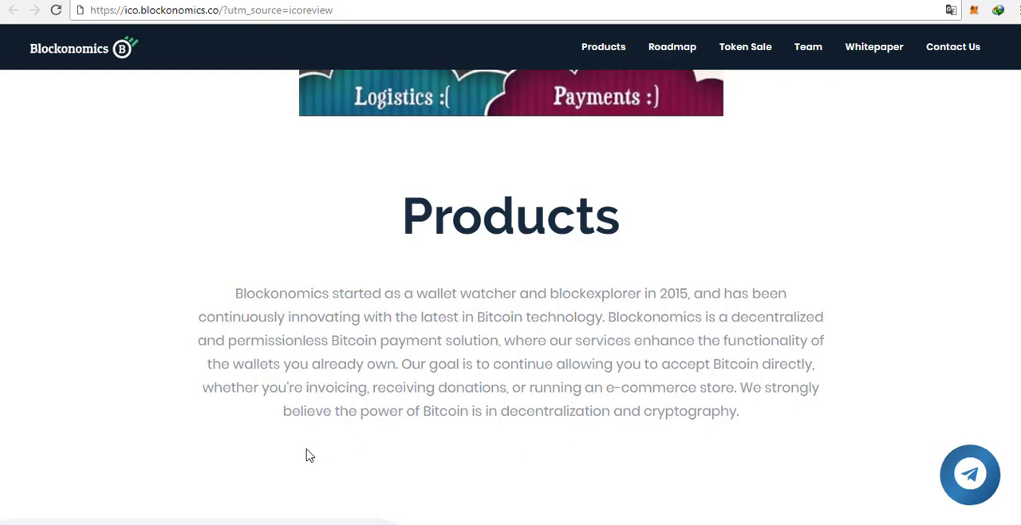
mouse_move(302, 456)
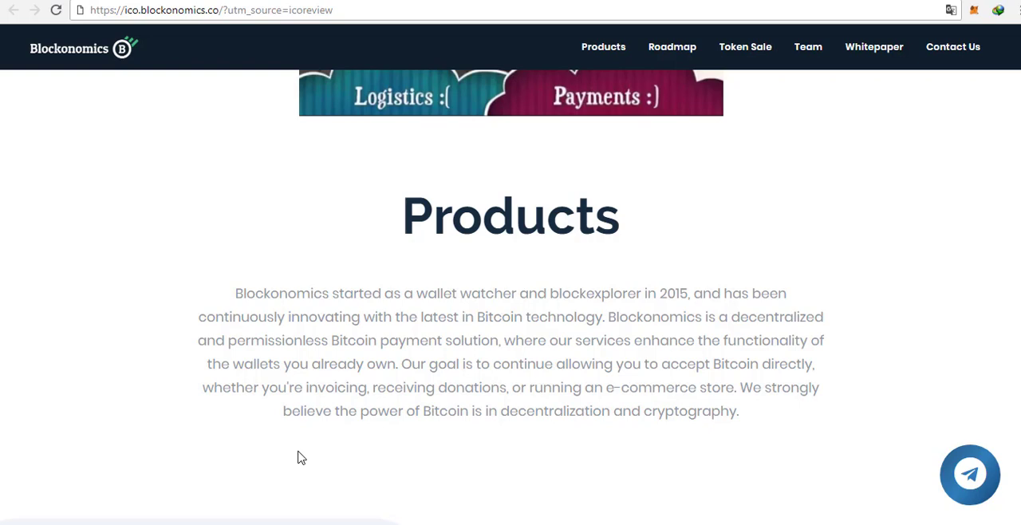
mouse_move(349, 455)
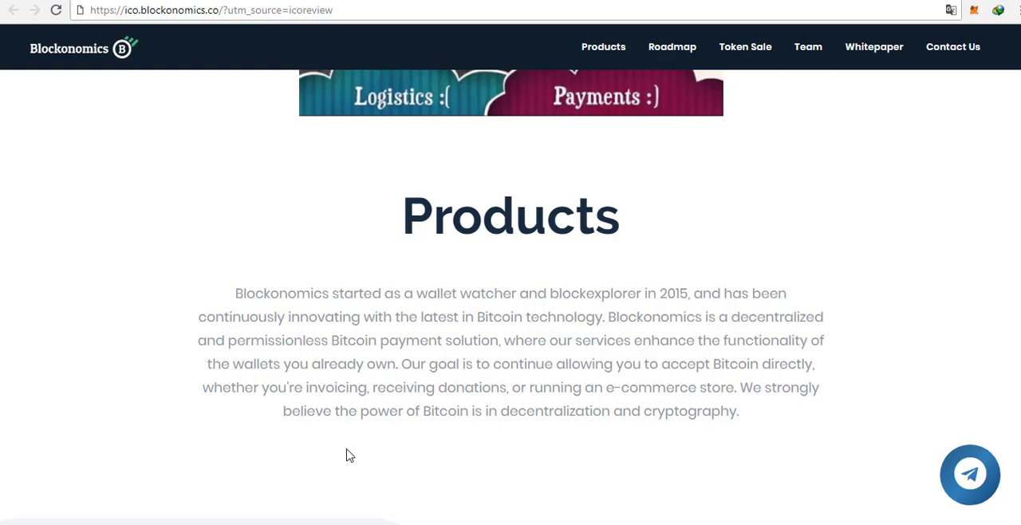
mouse_move(354, 456)
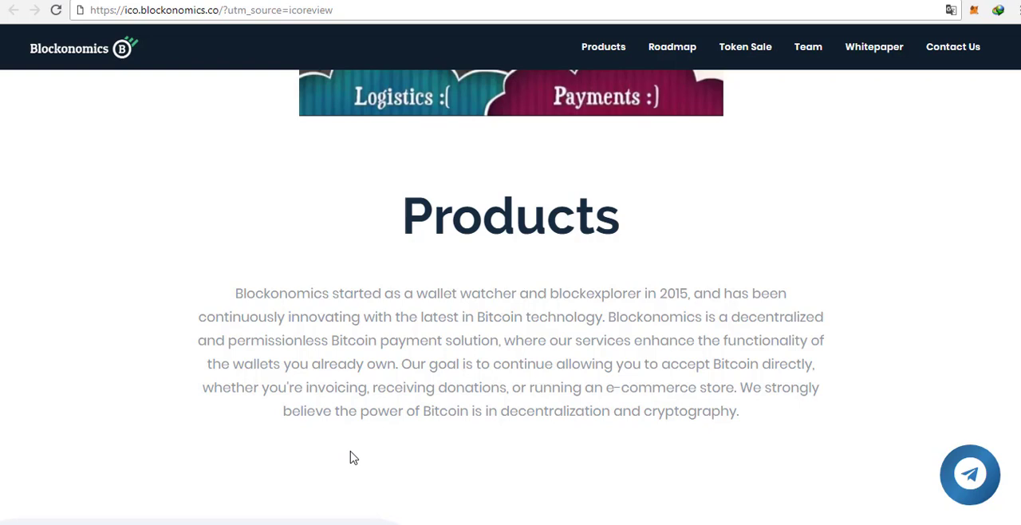
mouse_move(583, 476)
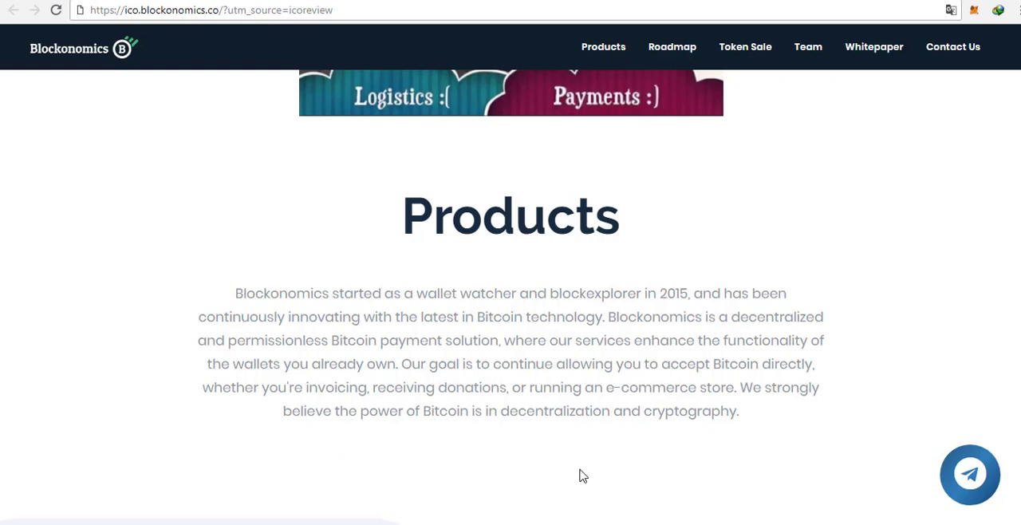
mouse_move(802, 223)
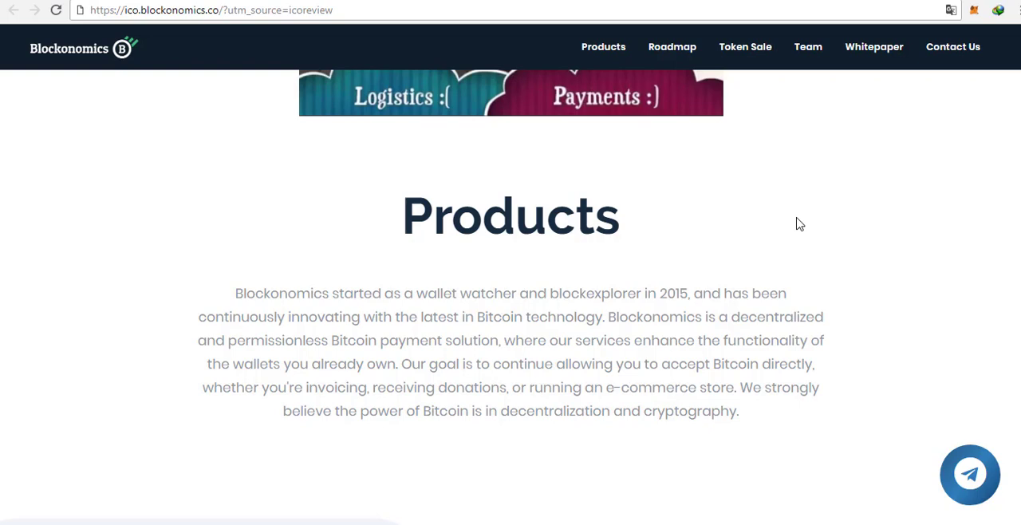
mouse_move(758, 256)
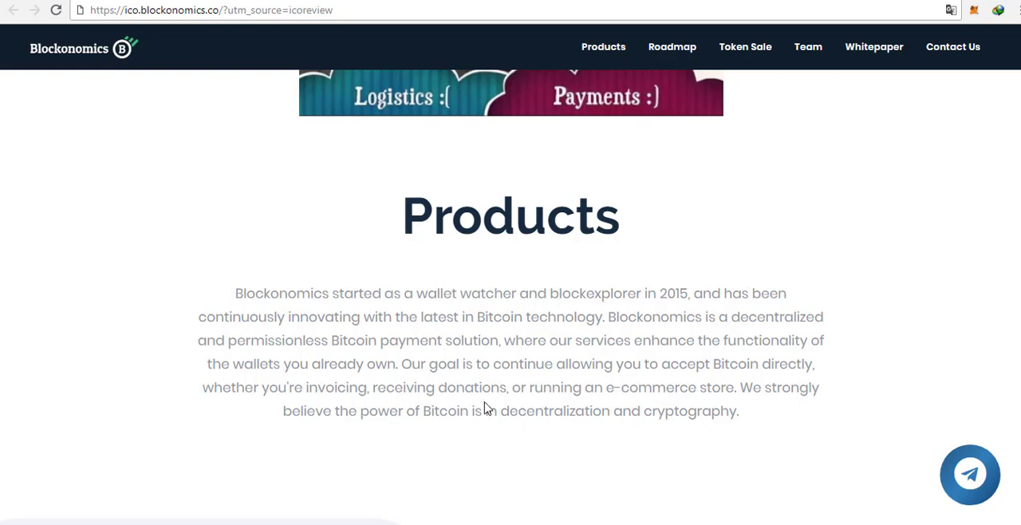
mouse_move(475, 471)
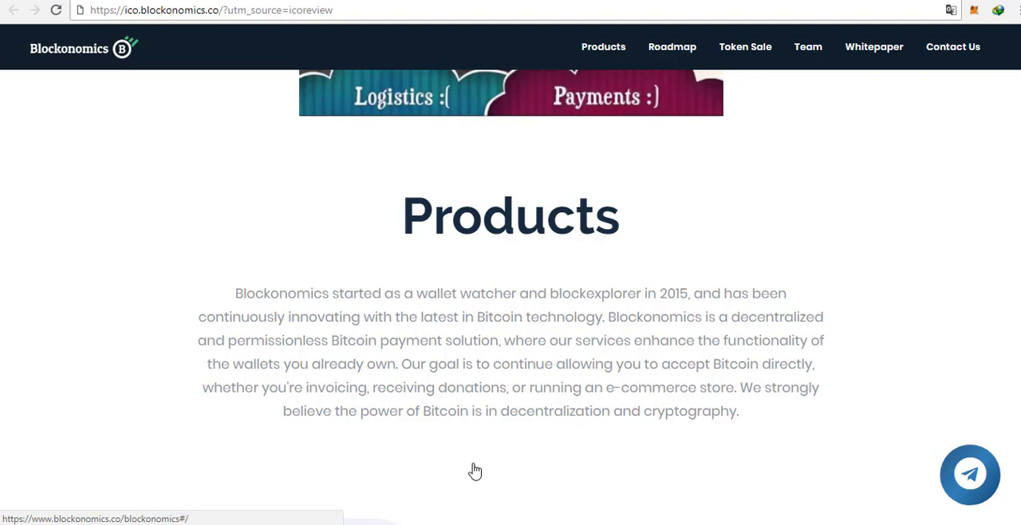
mouse_move(916, 348)
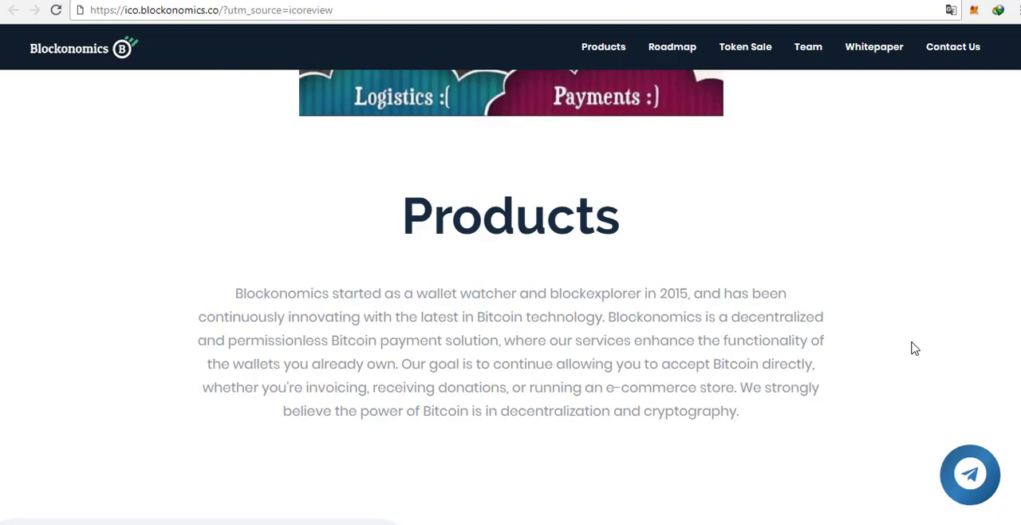
- Scroll from Bitcoin Wallet Watcher down to the Peer to peer invoices product description
scroll("down", 3)
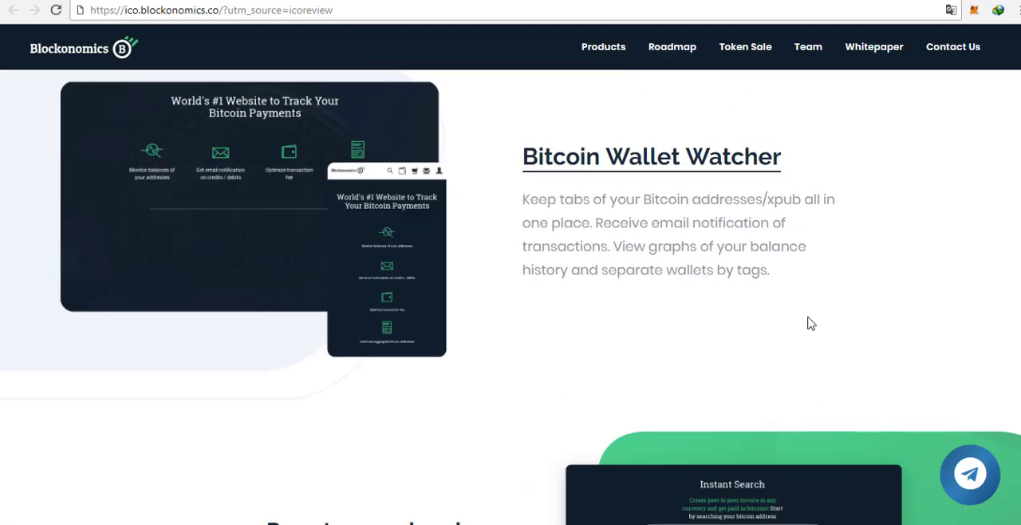
mouse_move(818, 326)
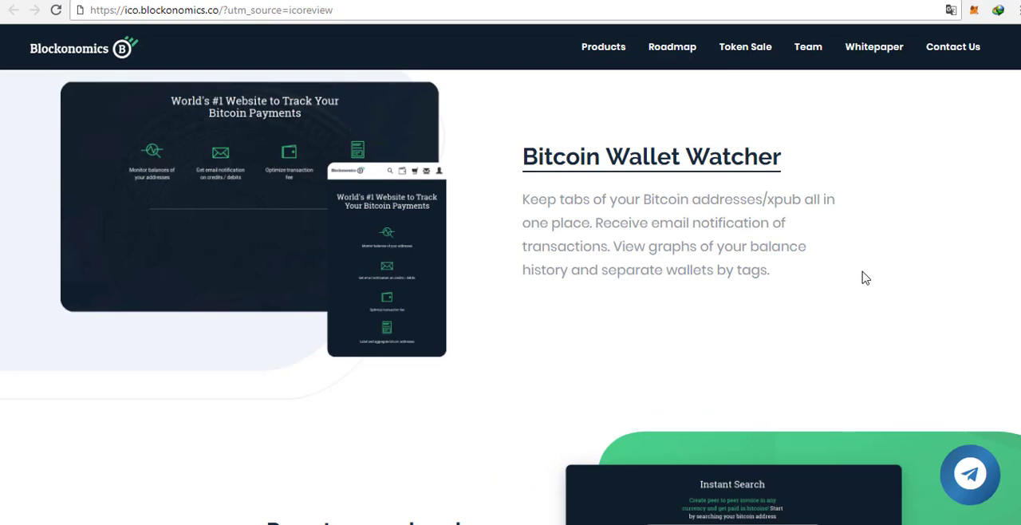
scroll("down", 3)
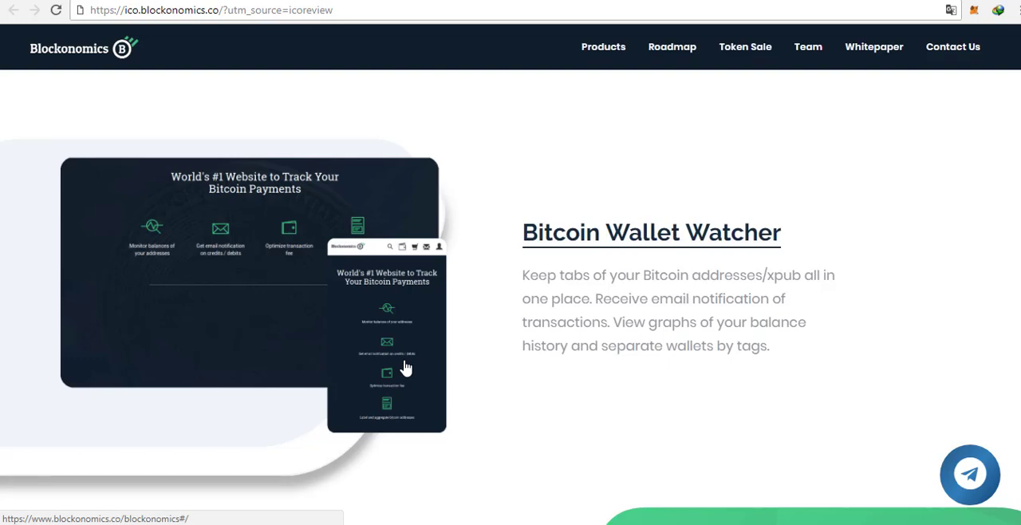
mouse_move(578, 437)
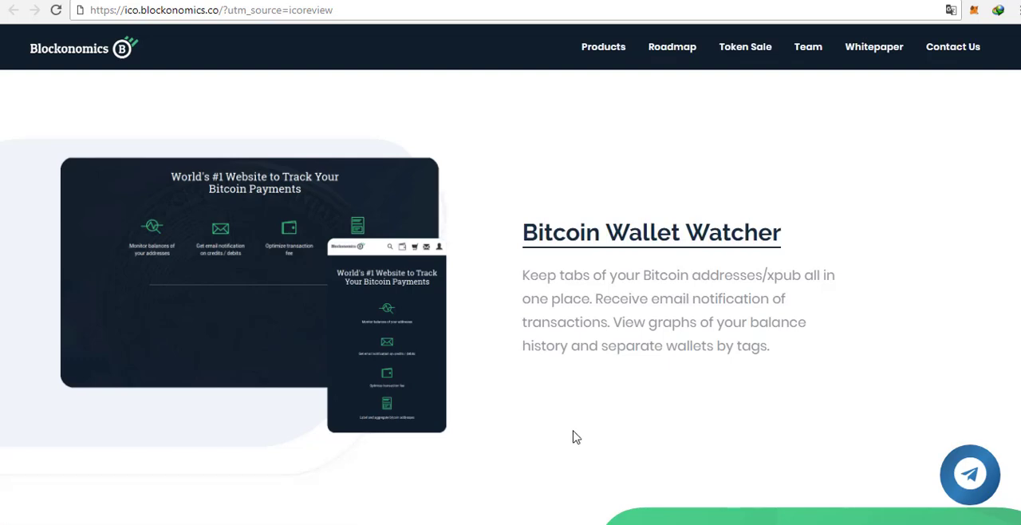
scroll("down", 3)
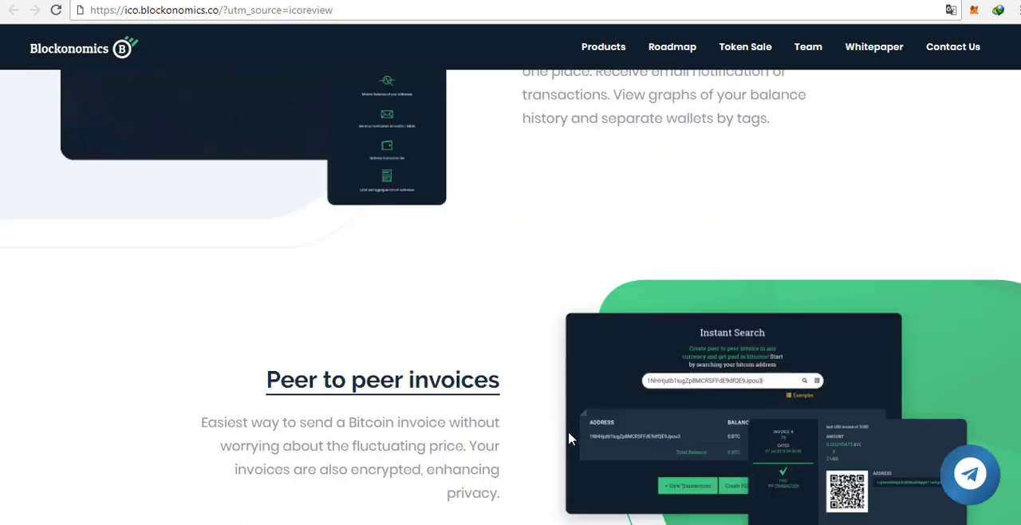
scroll("up", 3)
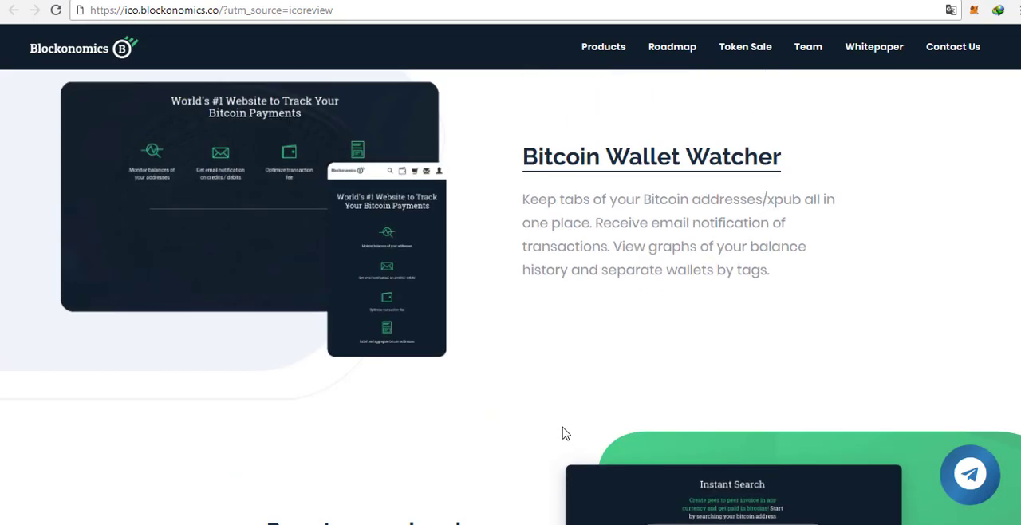
scroll("down", 3)
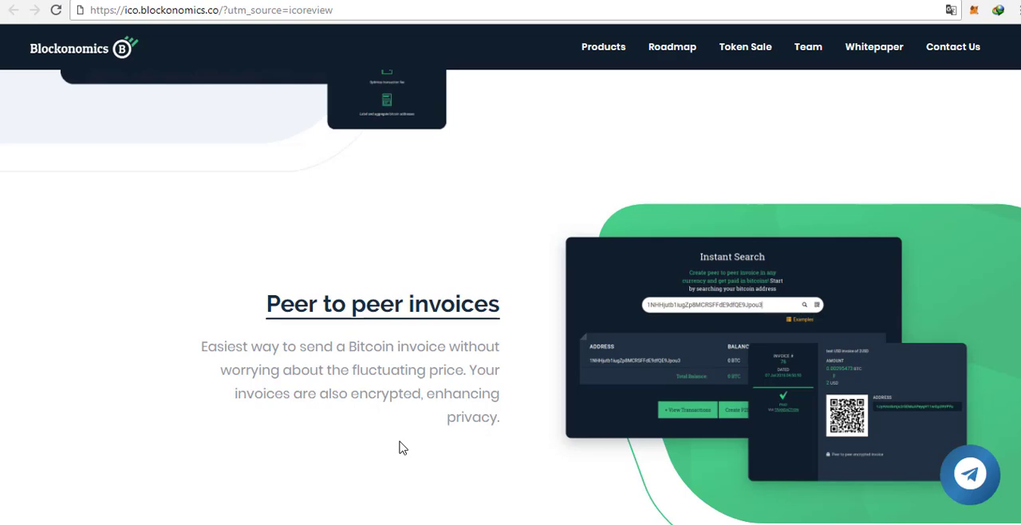
mouse_move(605, 332)
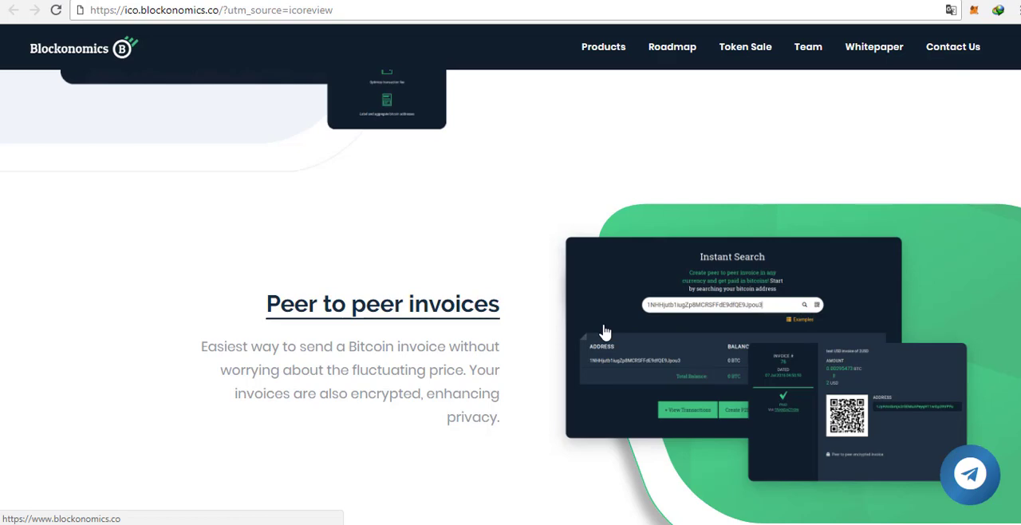
mouse_move(648, 298)
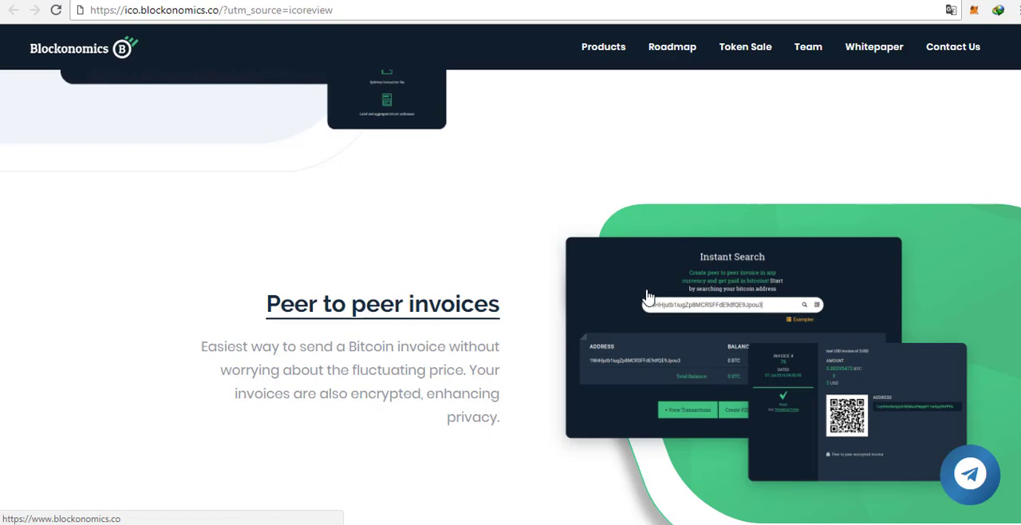
mouse_move(641, 323)
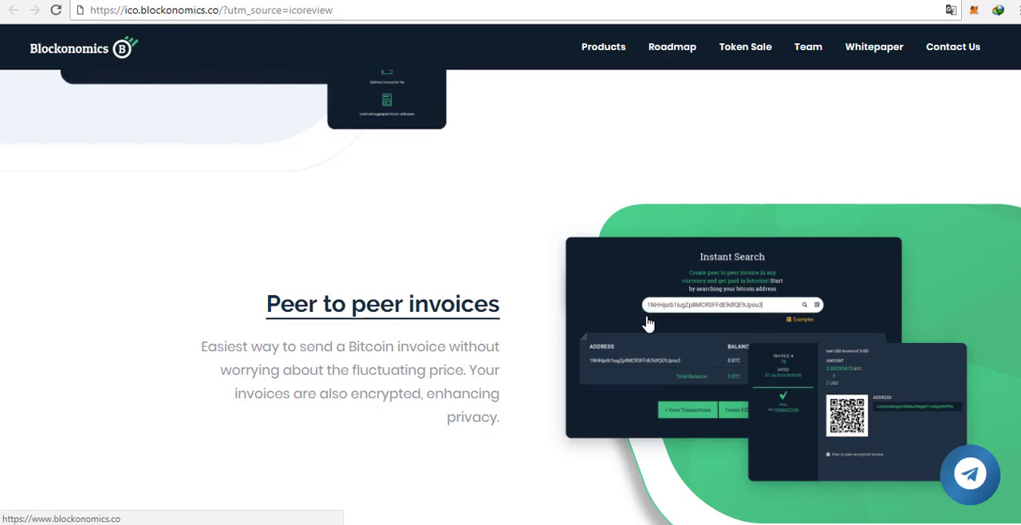
mouse_move(514, 447)
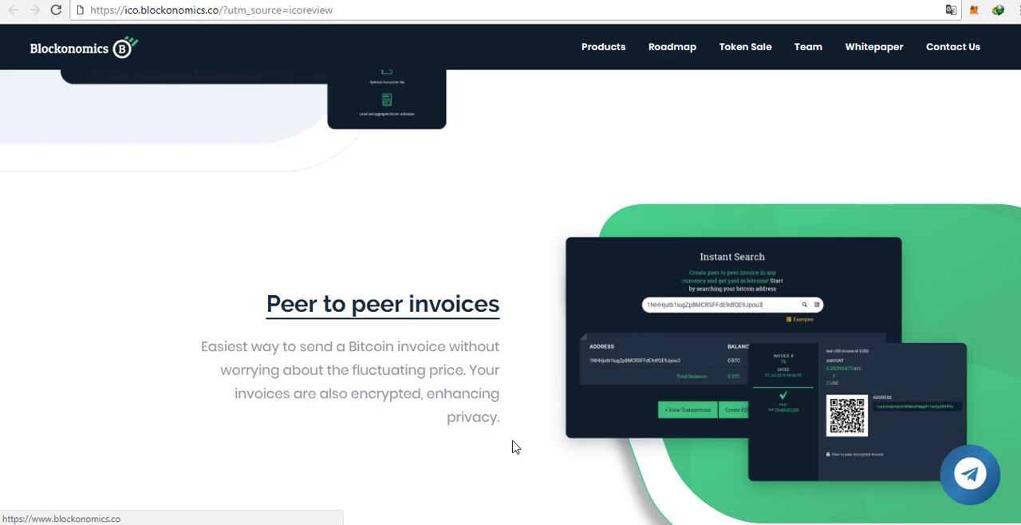
- Scroll through the BlockExplorer and Directly to wallet merchant service descriptions
scroll("down", 3)
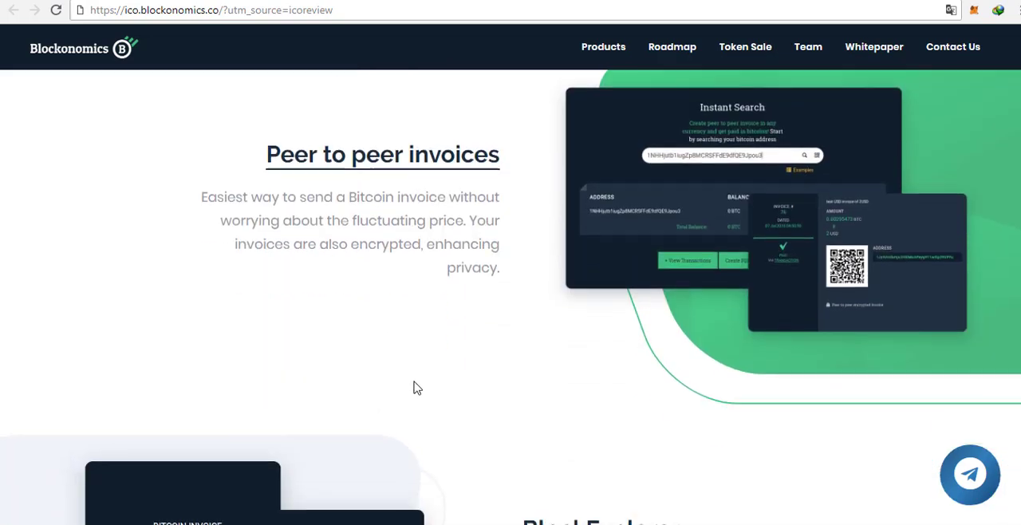
scroll("down", 3)
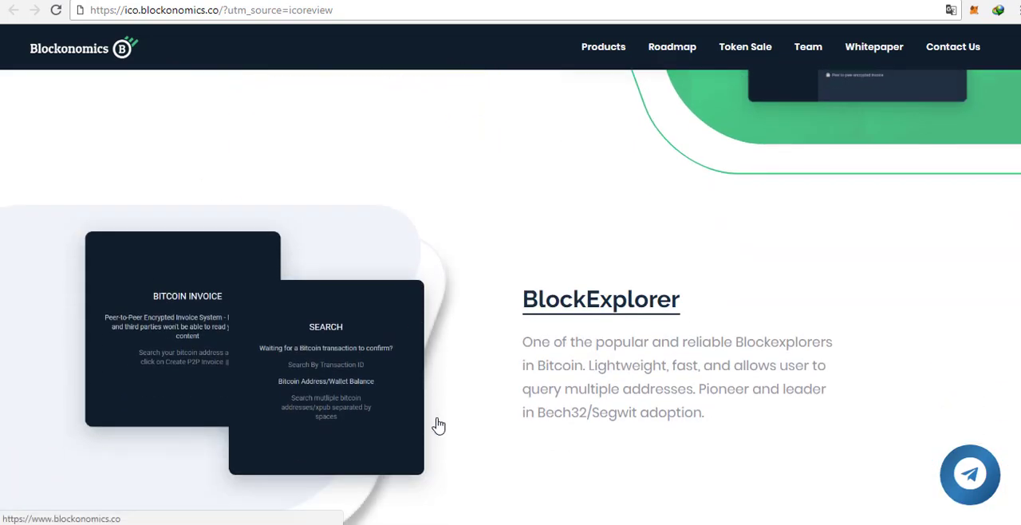
scroll("down", 3)
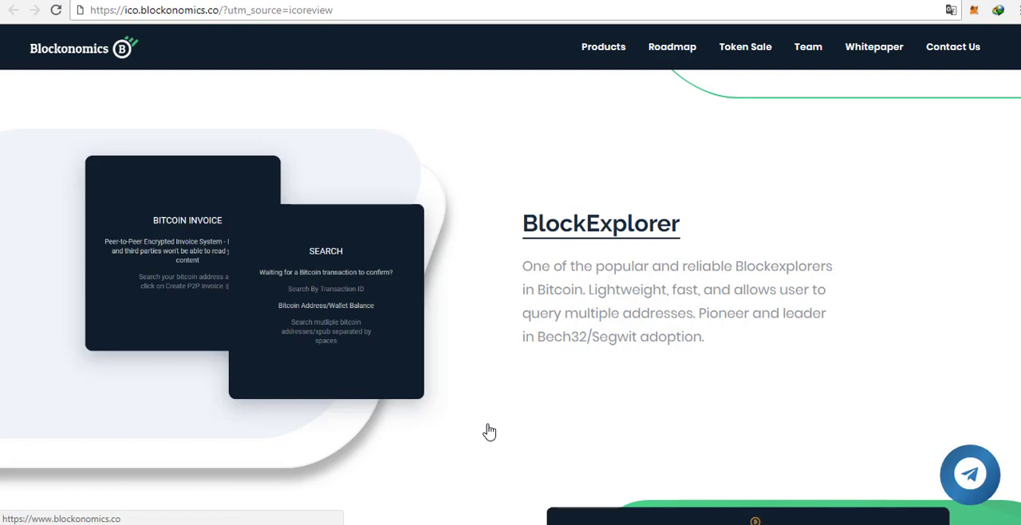
mouse_move(494, 399)
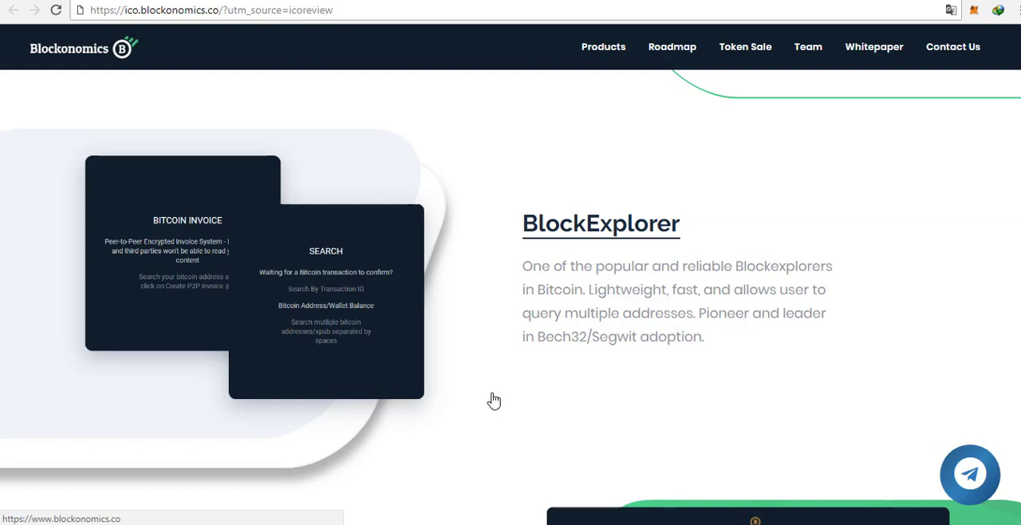
mouse_move(415, 419)
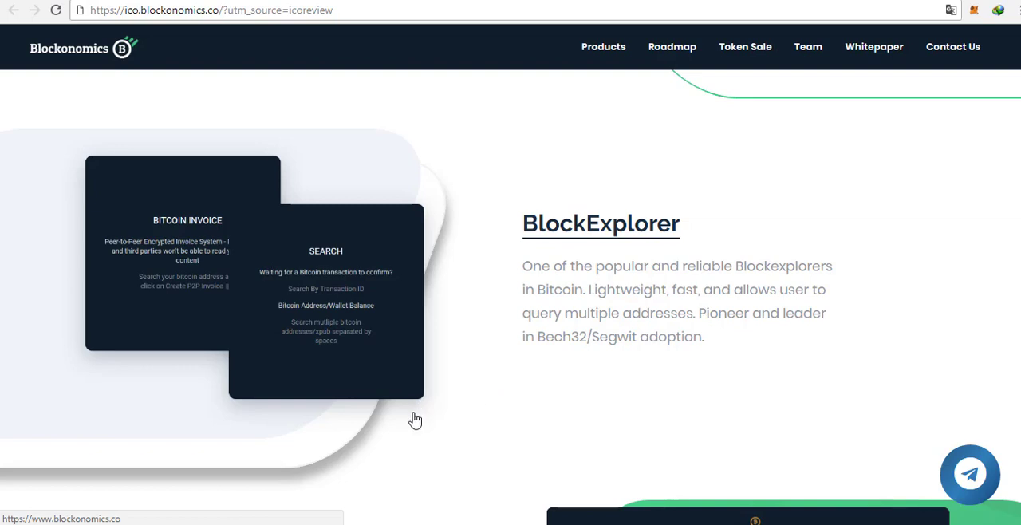
mouse_move(546, 431)
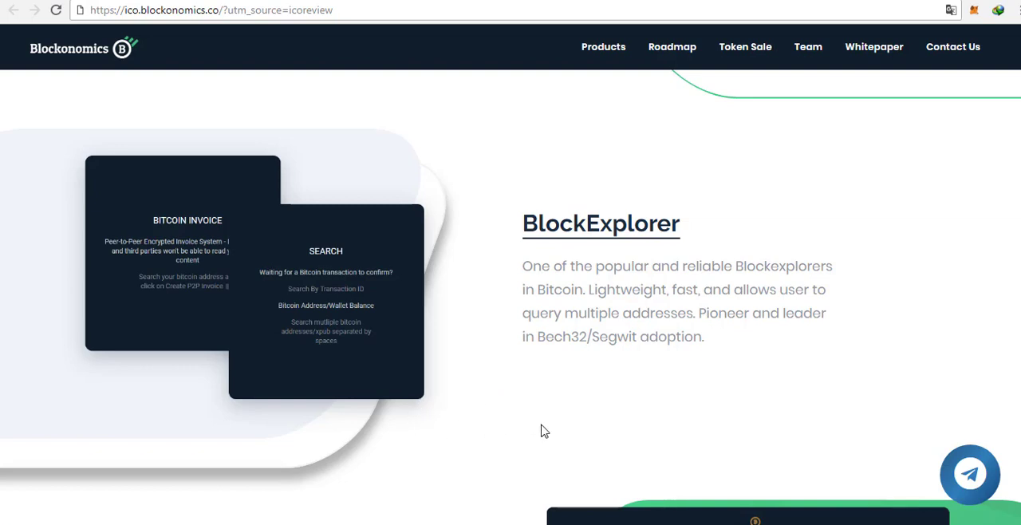
- Continue past Send bitcoin via email until the Roadmap heading appears
scroll("down", 3)
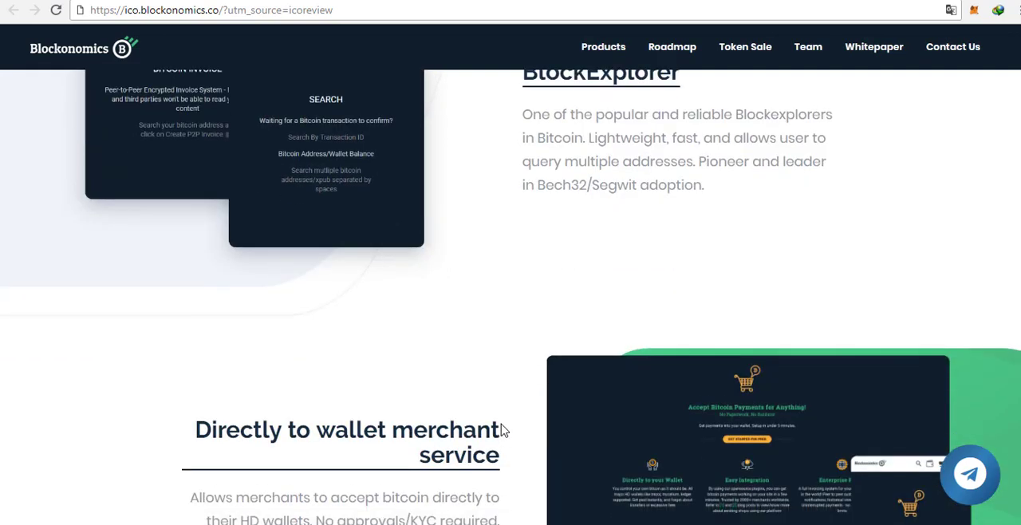
scroll("down", 3)
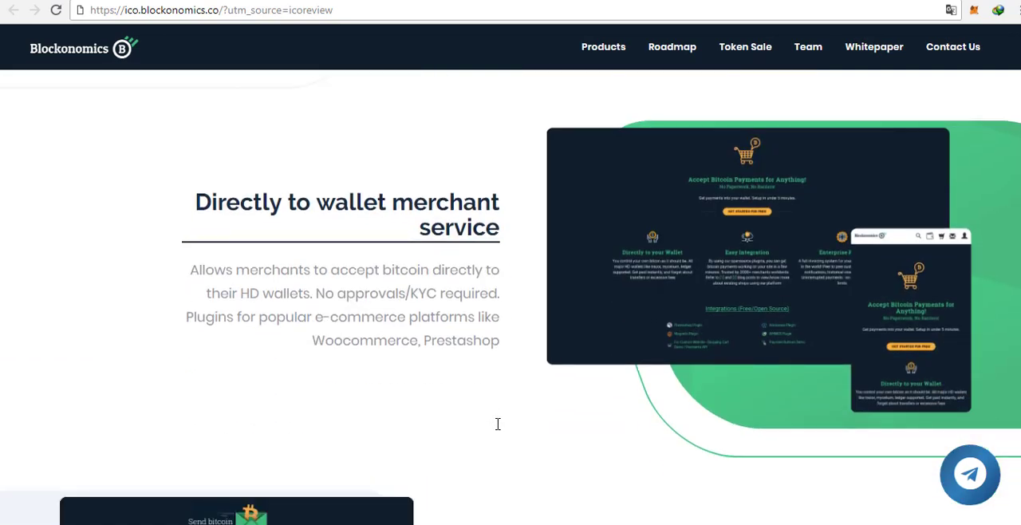
mouse_move(501, 434)
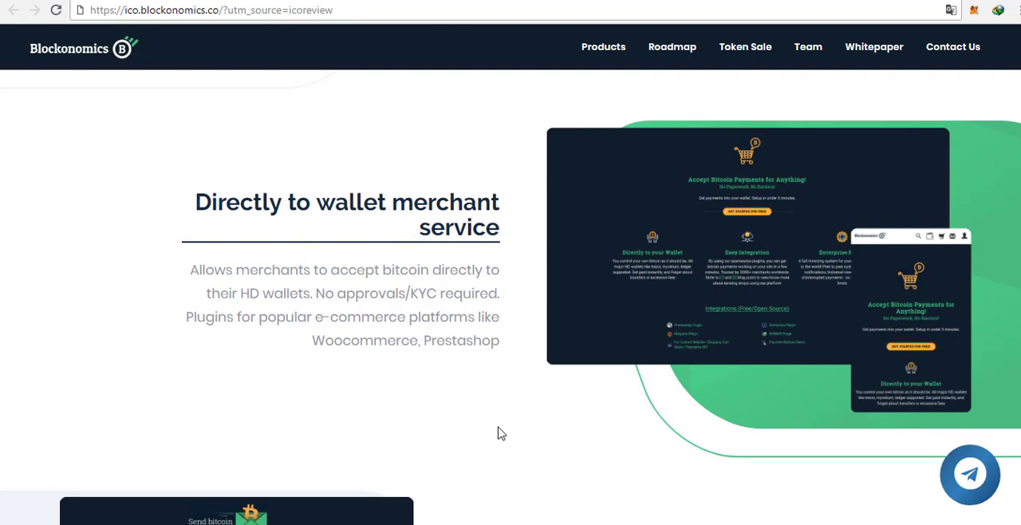
mouse_move(407, 390)
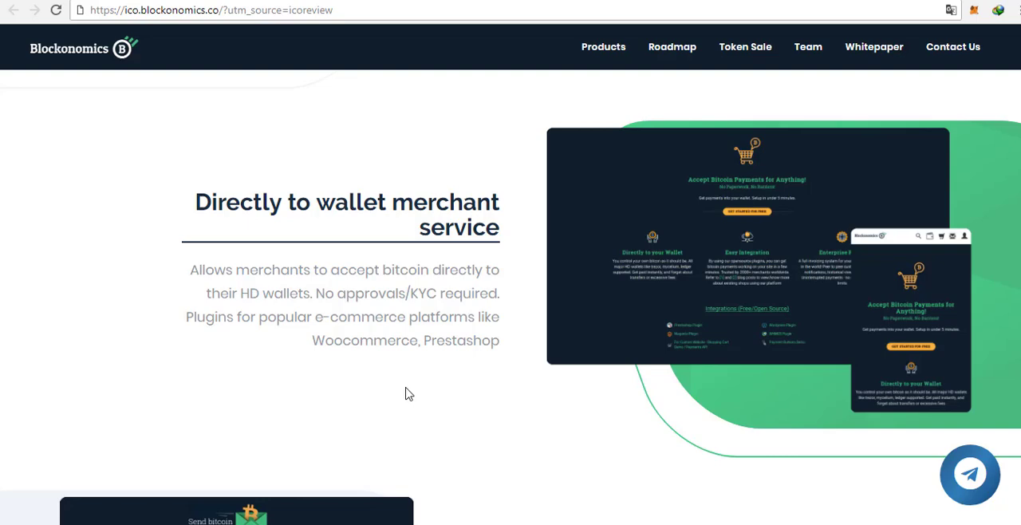
scroll("down", 3)
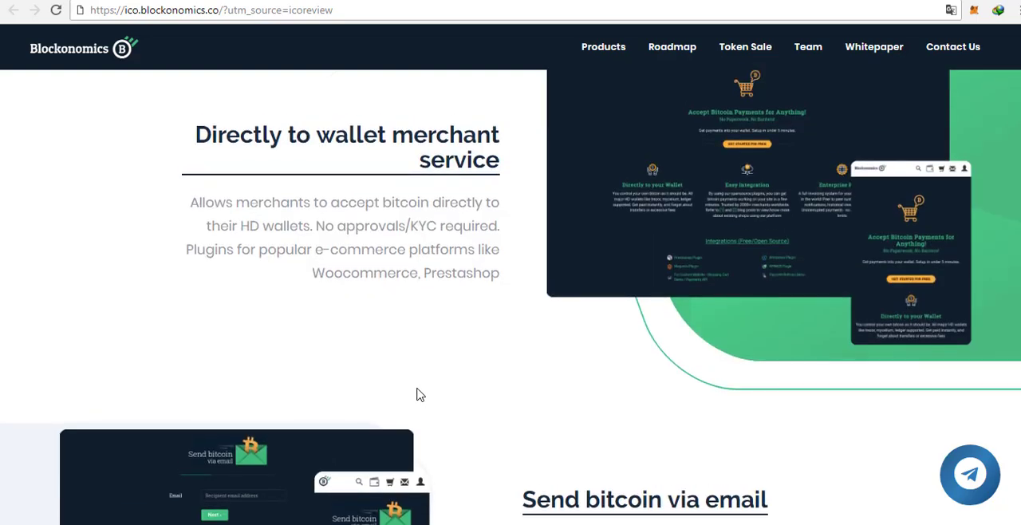
scroll("down", 3)
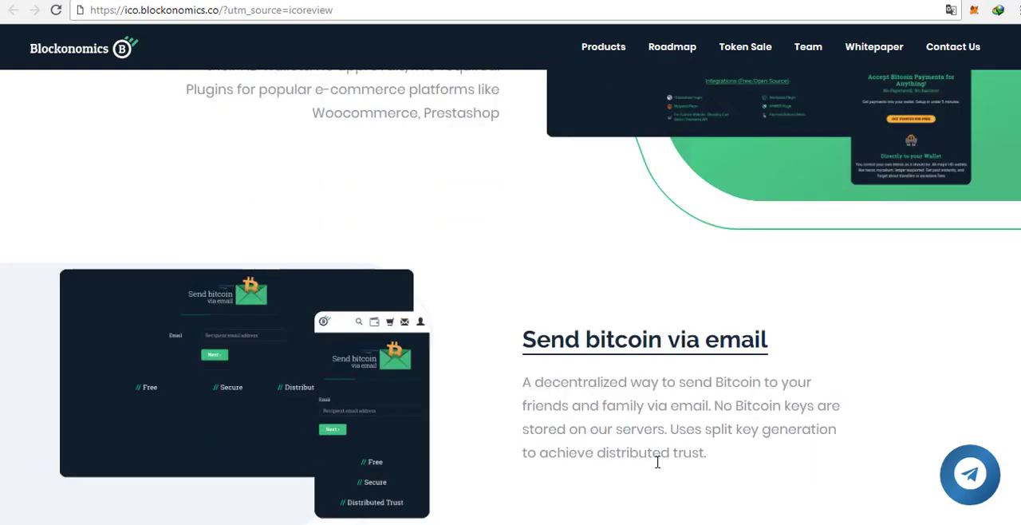
mouse_move(686, 485)
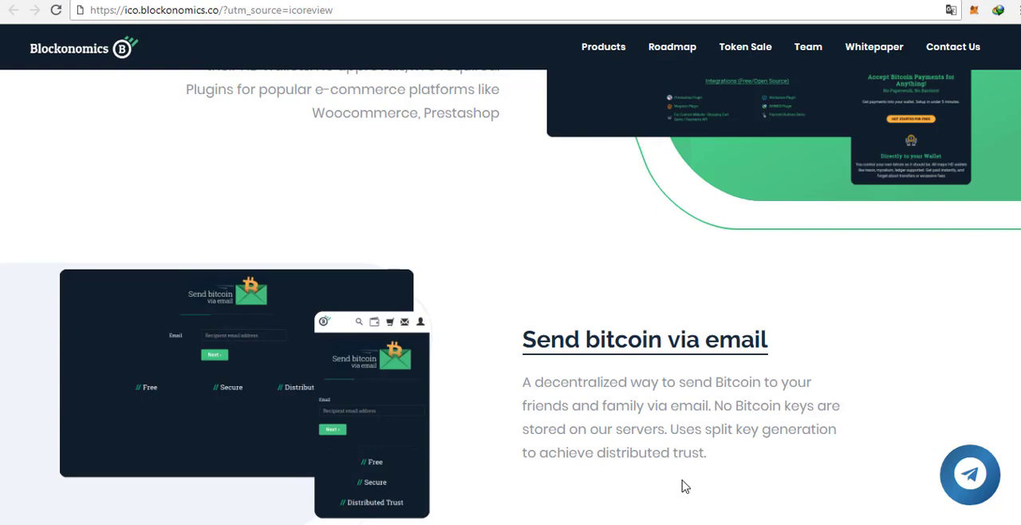
mouse_move(555, 427)
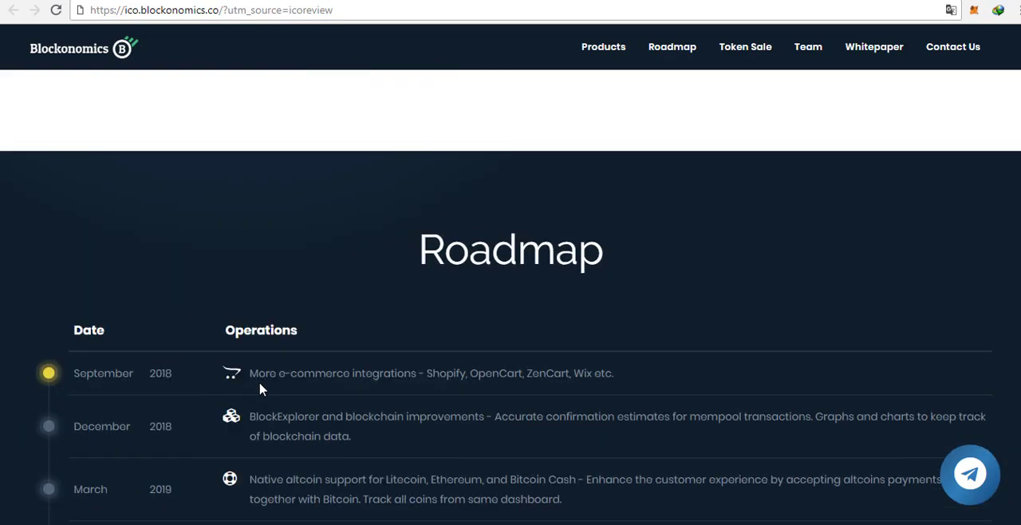
- Scroll the Roadmap from September 2018 to April 2020 until the Token Sale heading shows
scroll("down", 3)
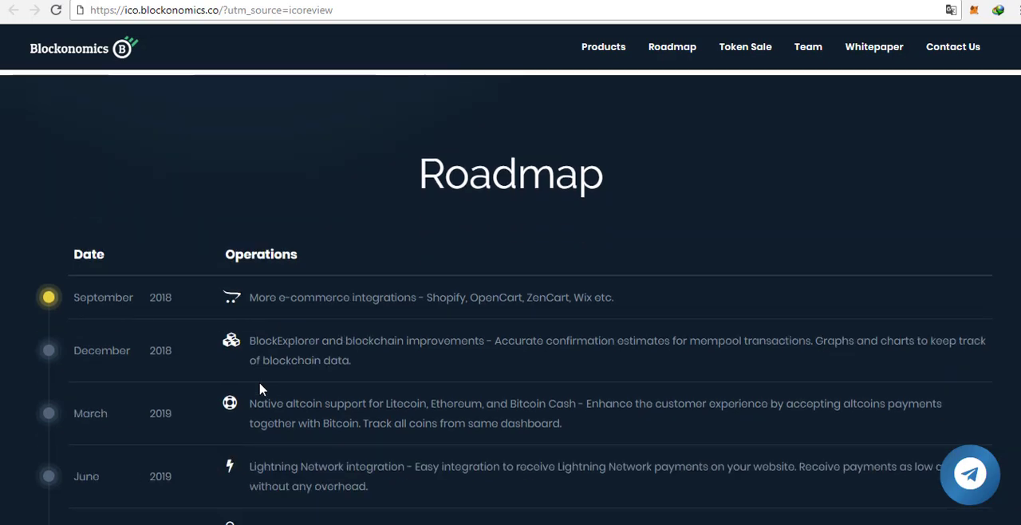
scroll("down", 3)
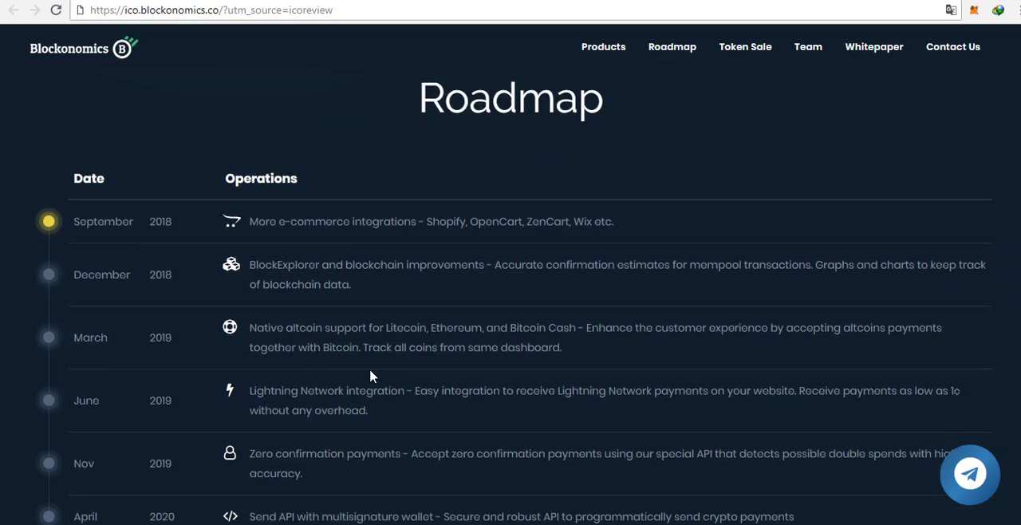
mouse_move(536, 311)
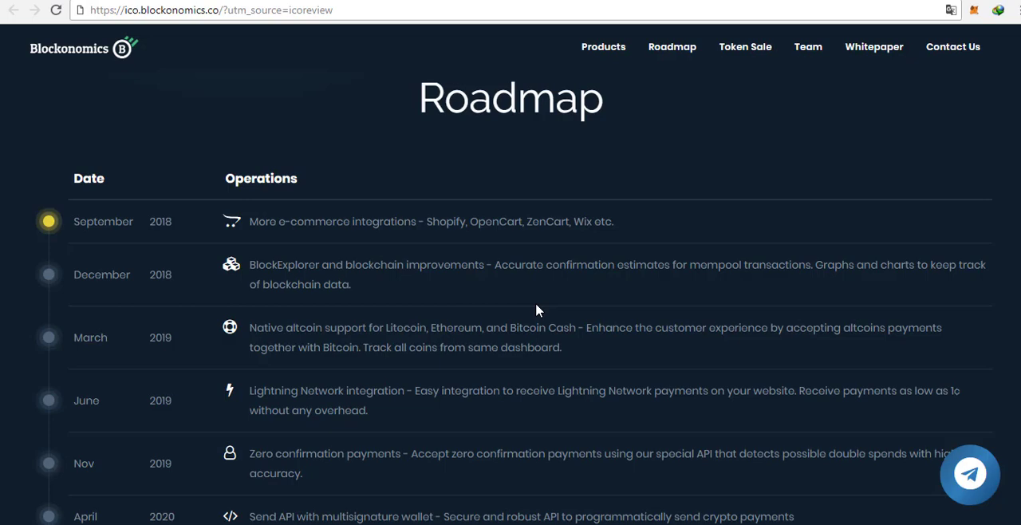
mouse_move(409, 380)
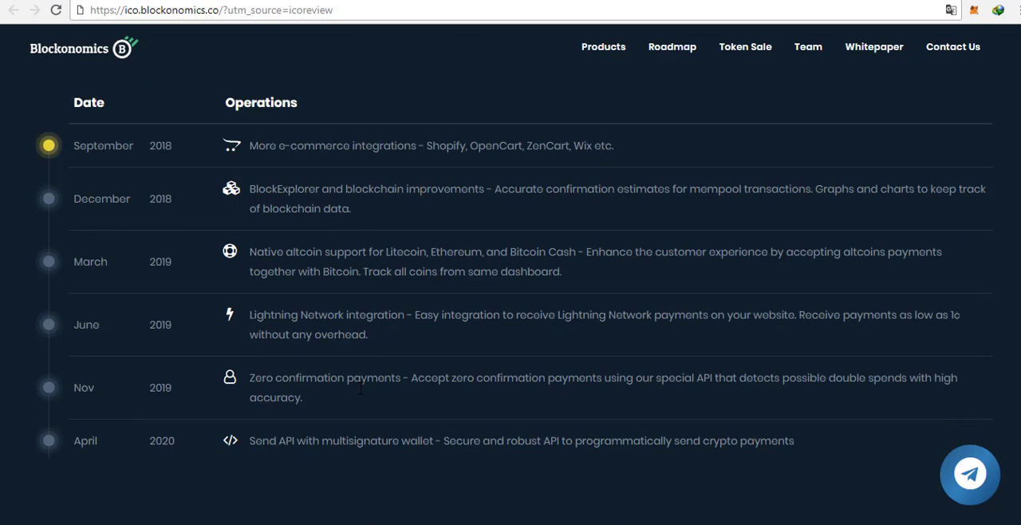
mouse_move(387, 472)
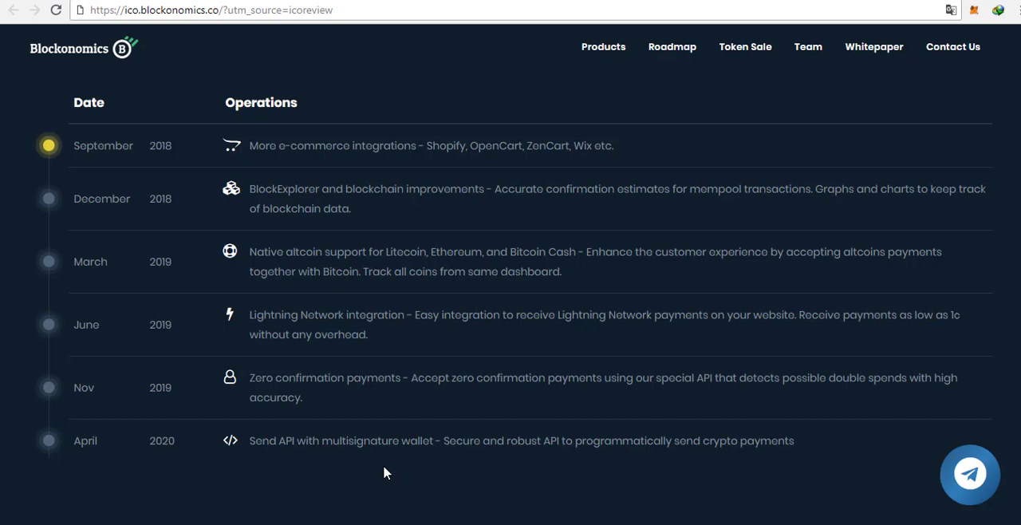
mouse_move(391, 428)
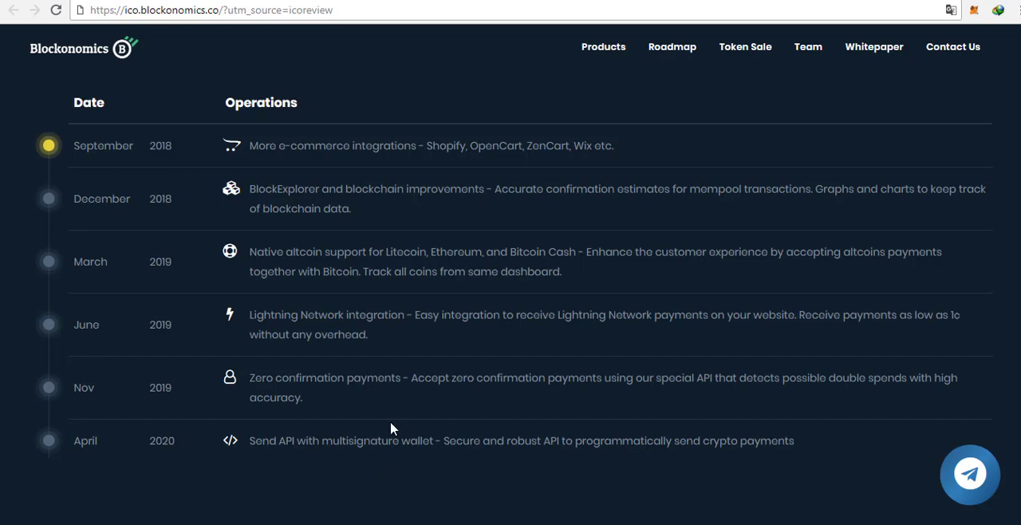
scroll("down", 3)
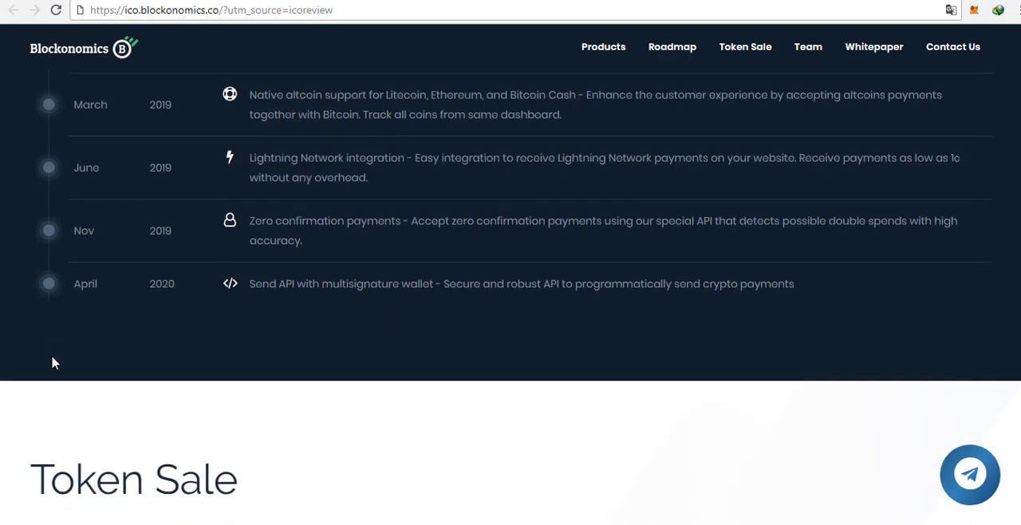
- Scroll past BCK Coin benefits, Token Distribution and Use of Funds charts to Sales Information
scroll("down", 3)
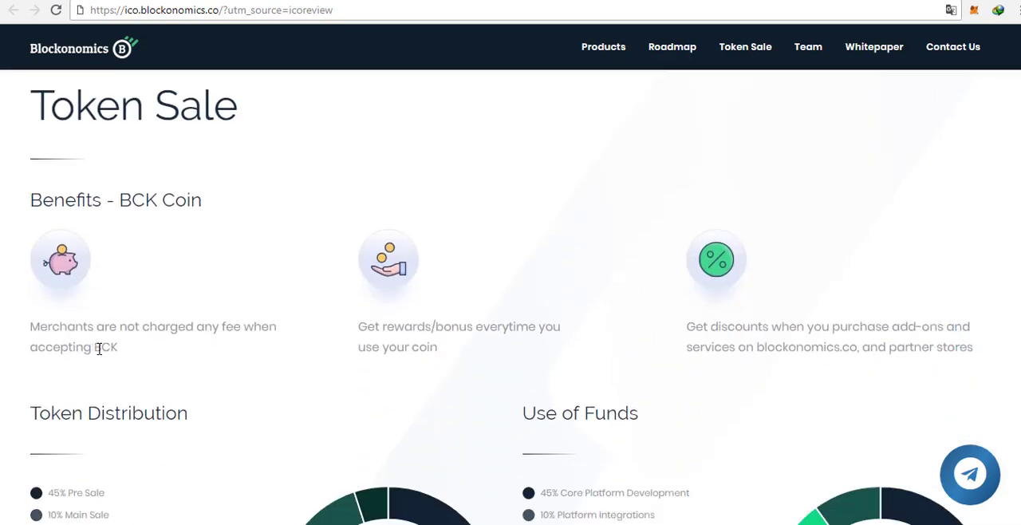
mouse_move(214, 373)
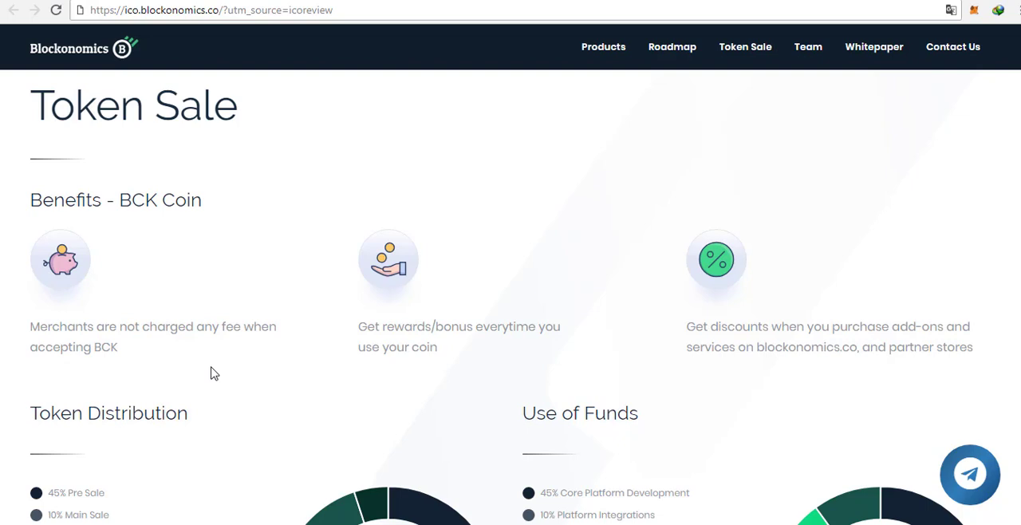
mouse_move(268, 386)
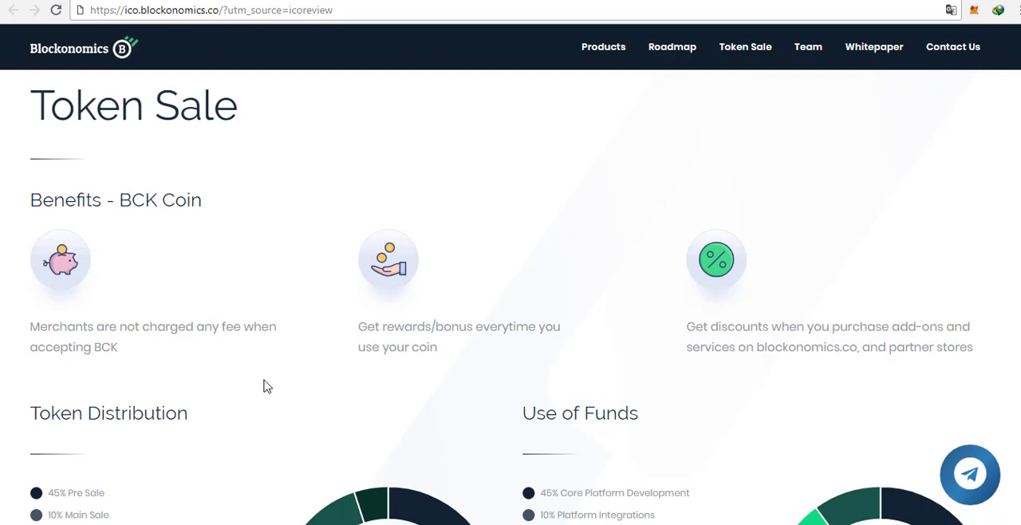
scroll("down", 3)
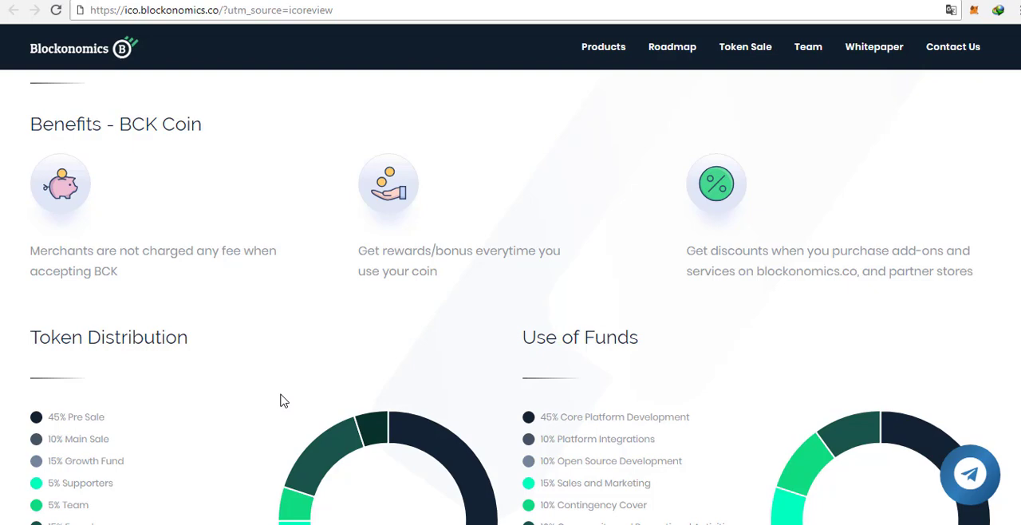
mouse_move(289, 401)
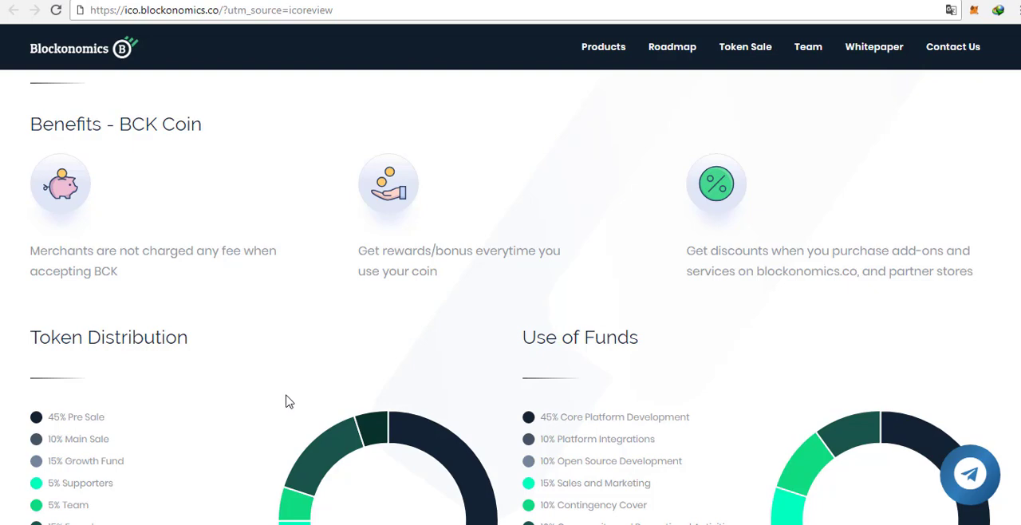
scroll("down", 3)
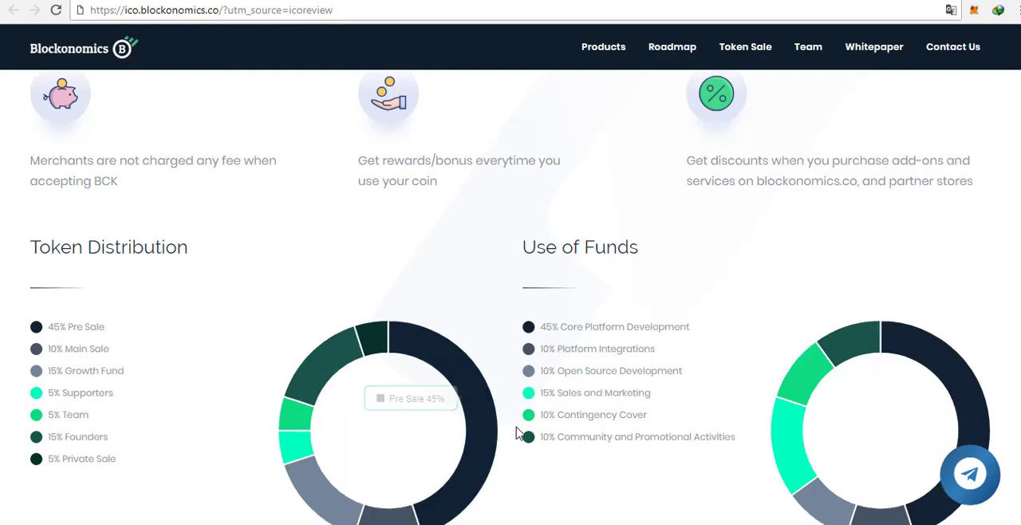
scroll("down", 3)
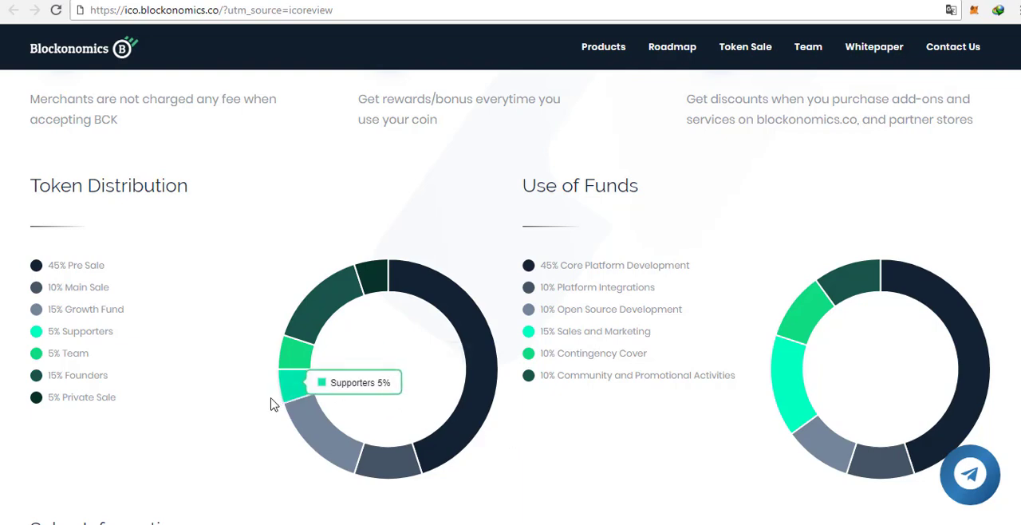
mouse_move(275, 394)
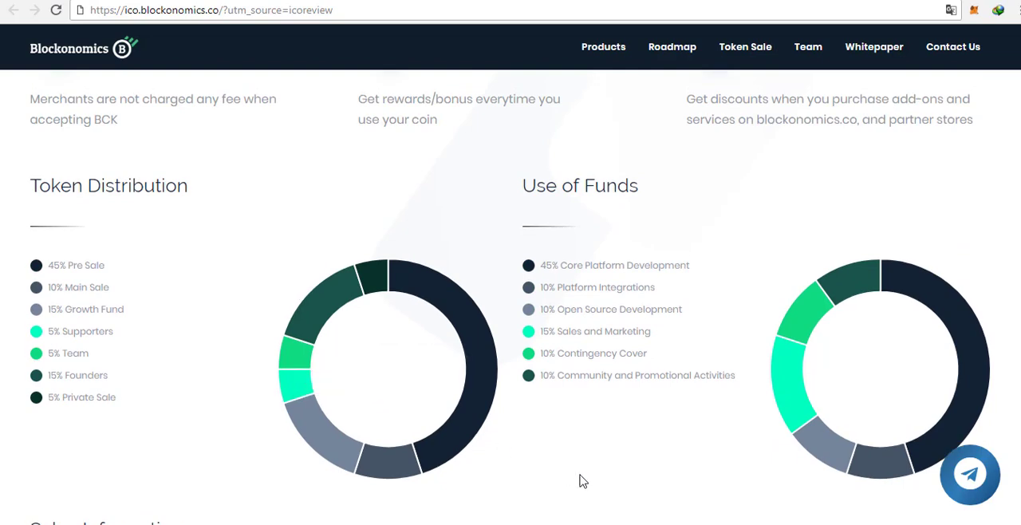
scroll("down", 3)
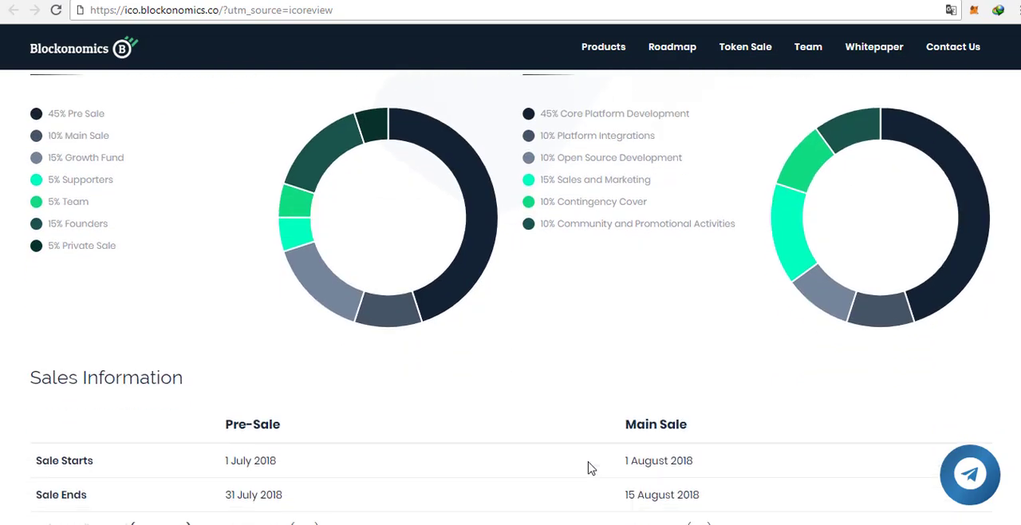
- Scroll through the Sales Information table to the BCK Token Details with contract address, symbol and decimals
scroll("down", 3)
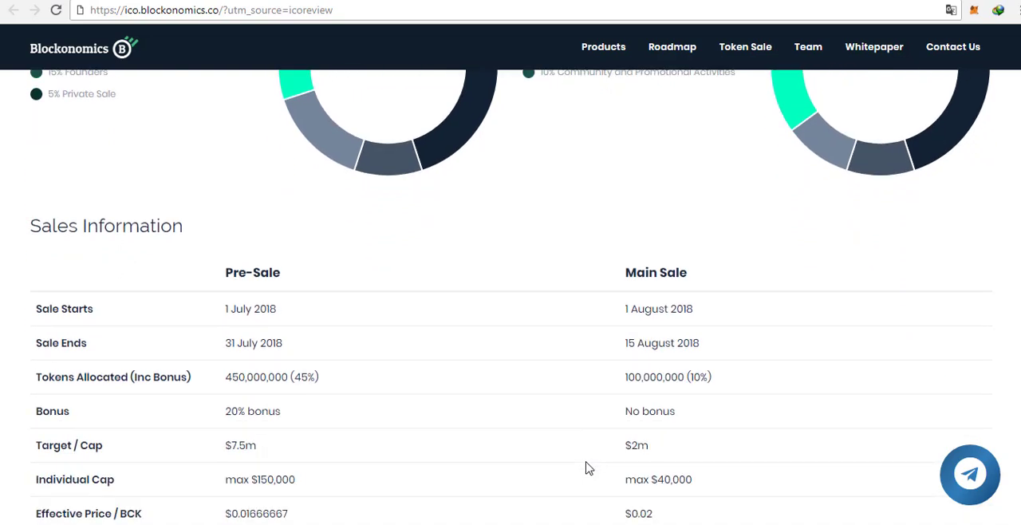
scroll("down", 3)
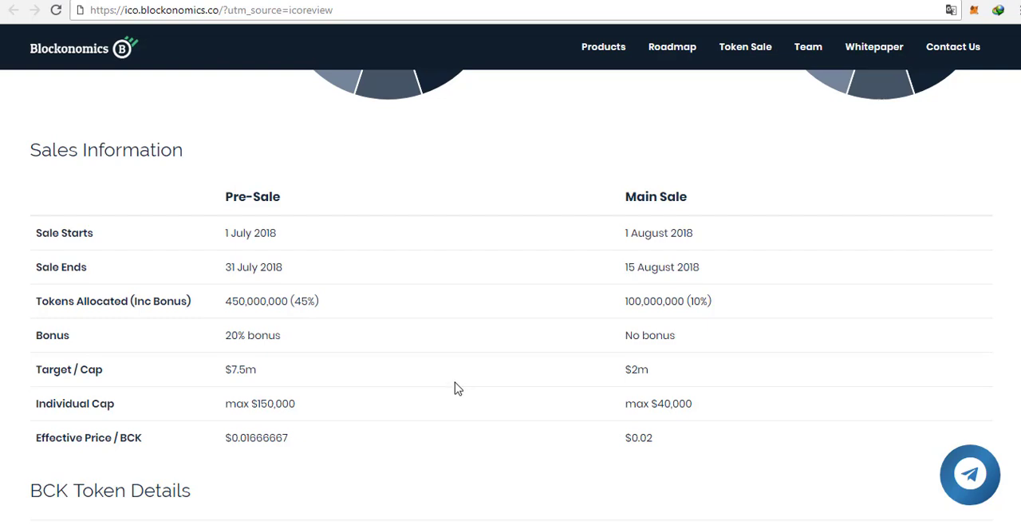
mouse_move(412, 387)
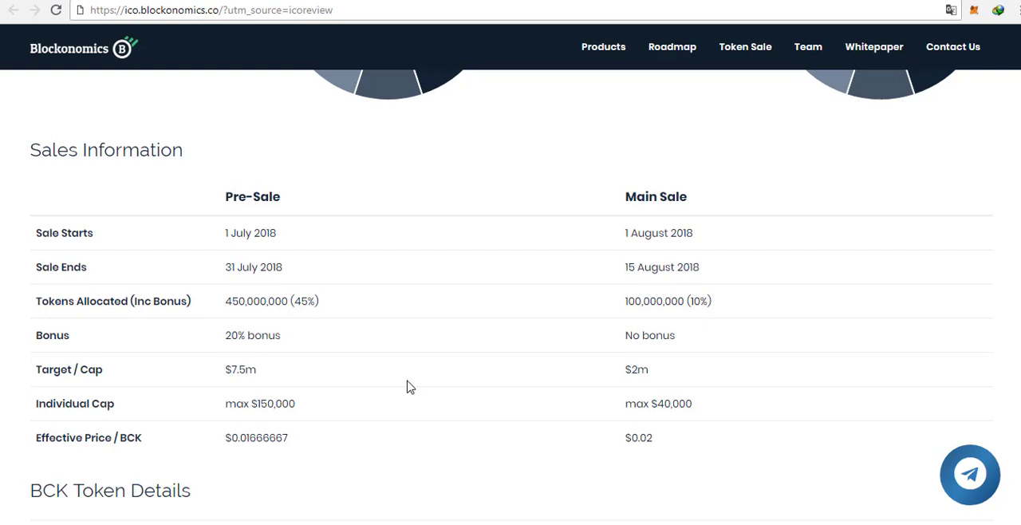
mouse_move(308, 386)
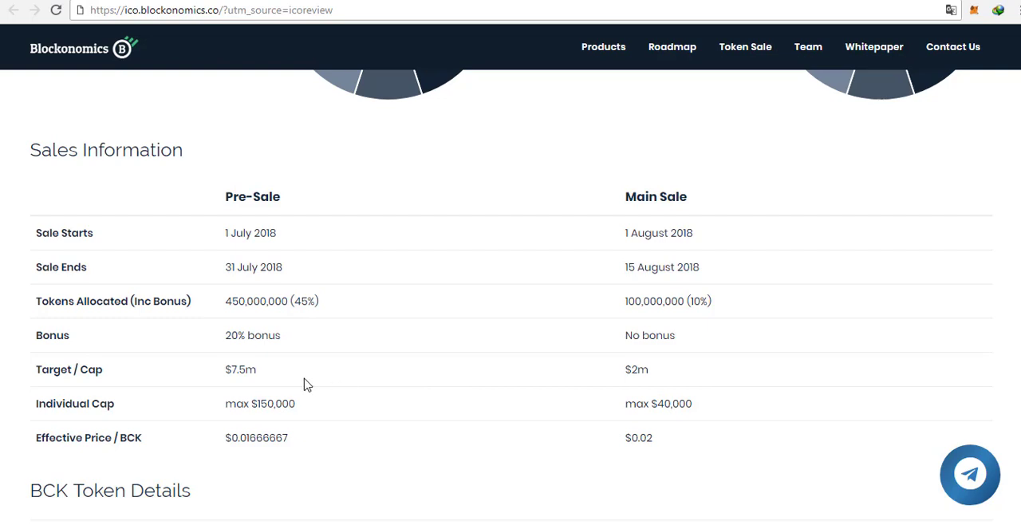
scroll("down", 3)
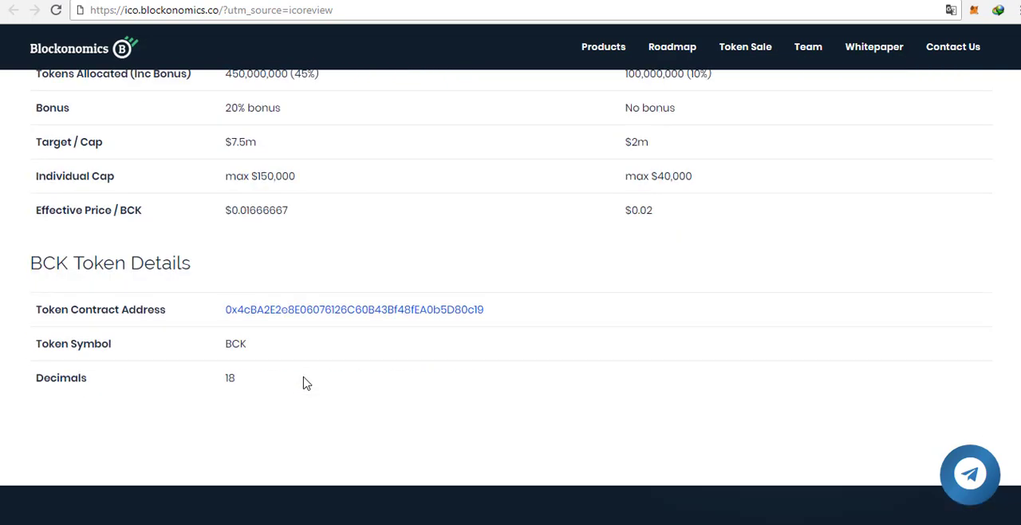
scroll("up", 3)
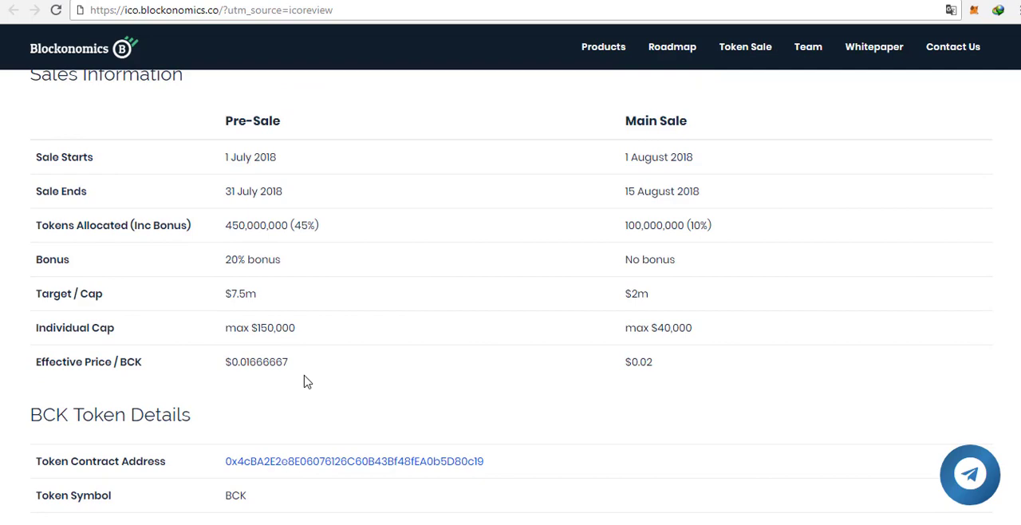
scroll("down", 3)
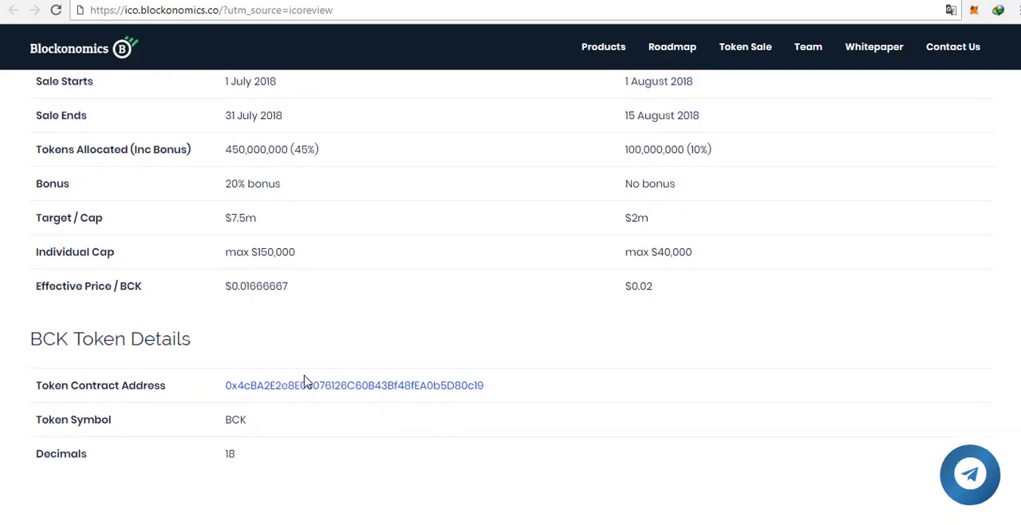
scroll("down", 3)
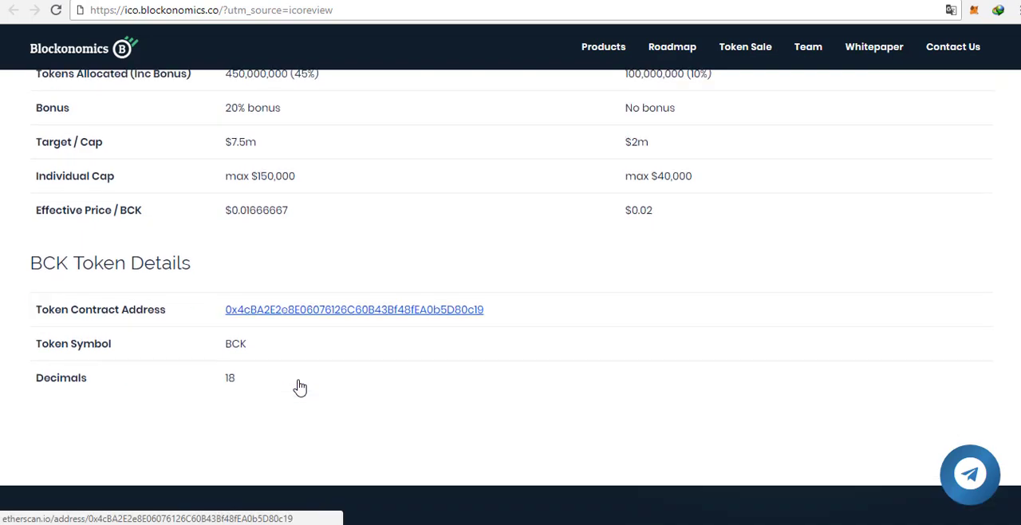
- Jump to Team via the navigation bar, then scroll past Advisors to the Litepaper, Tokenpaper and Whitepaper
left_click(808, 46)
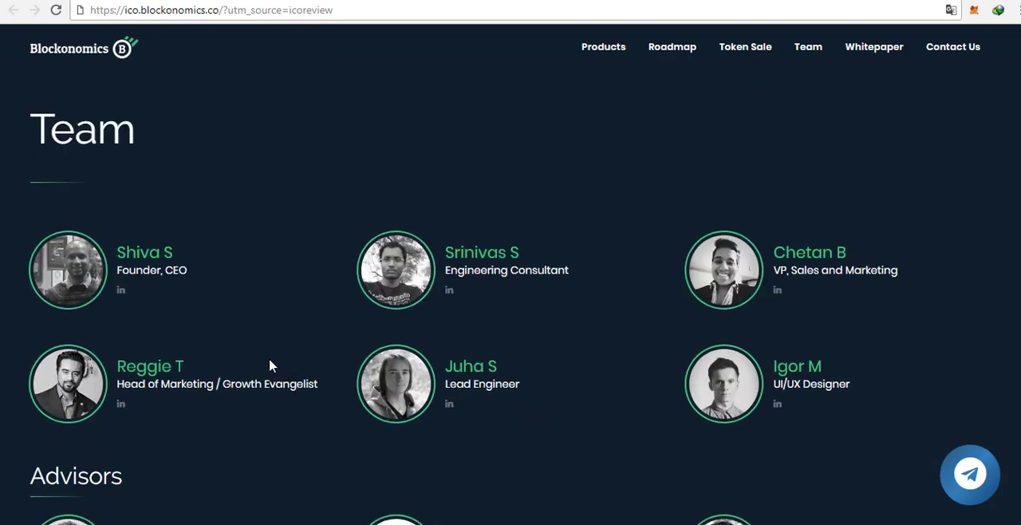
mouse_move(239, 310)
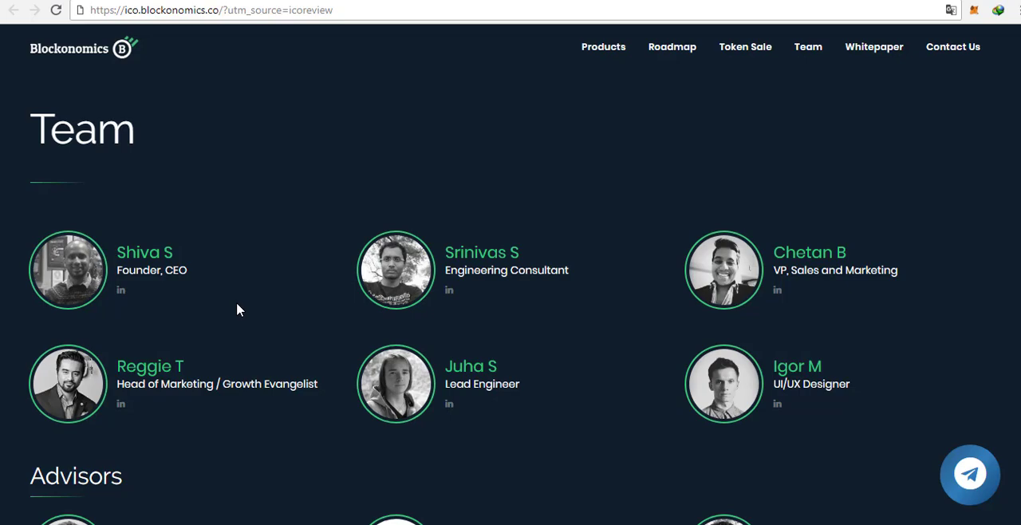
mouse_move(391, 333)
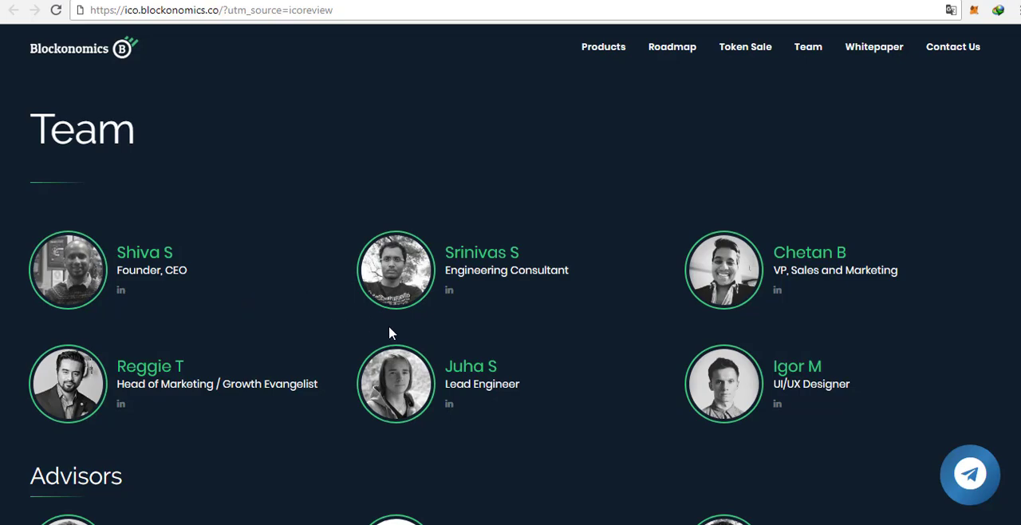
mouse_move(526, 425)
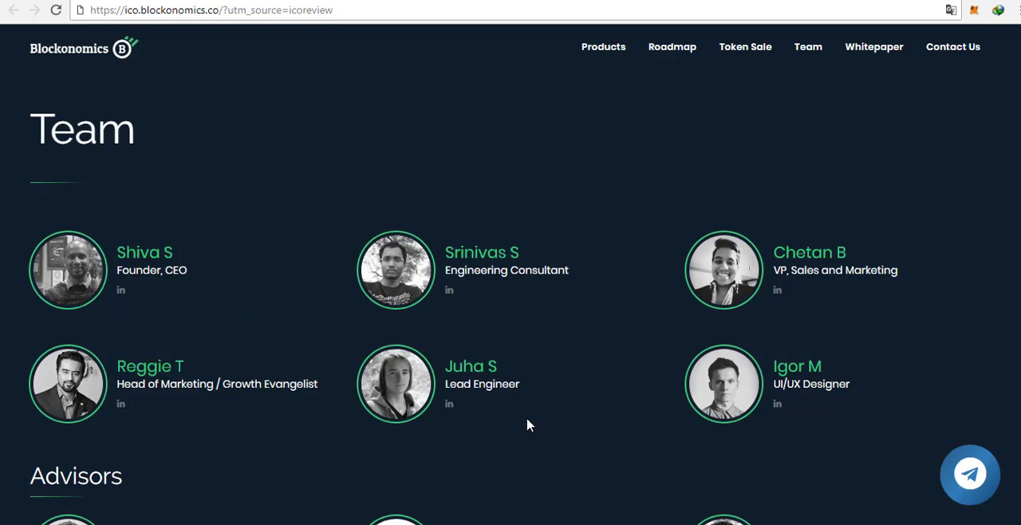
scroll("down", 3)
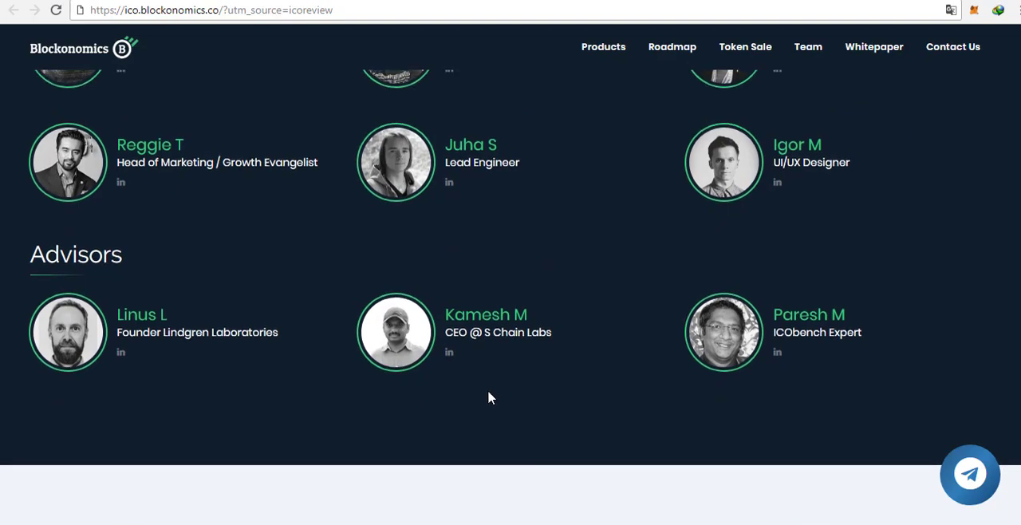
scroll("up", 3)
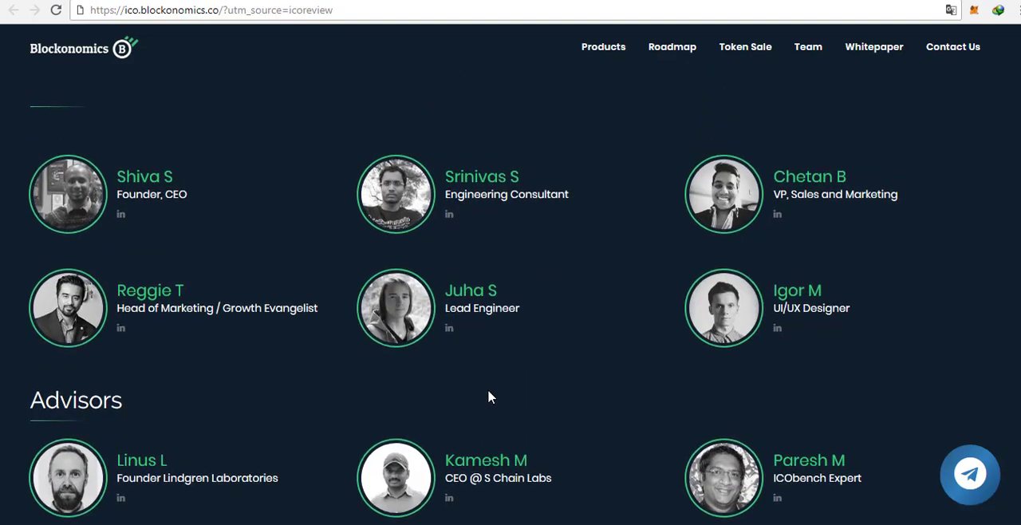
scroll("down", 3)
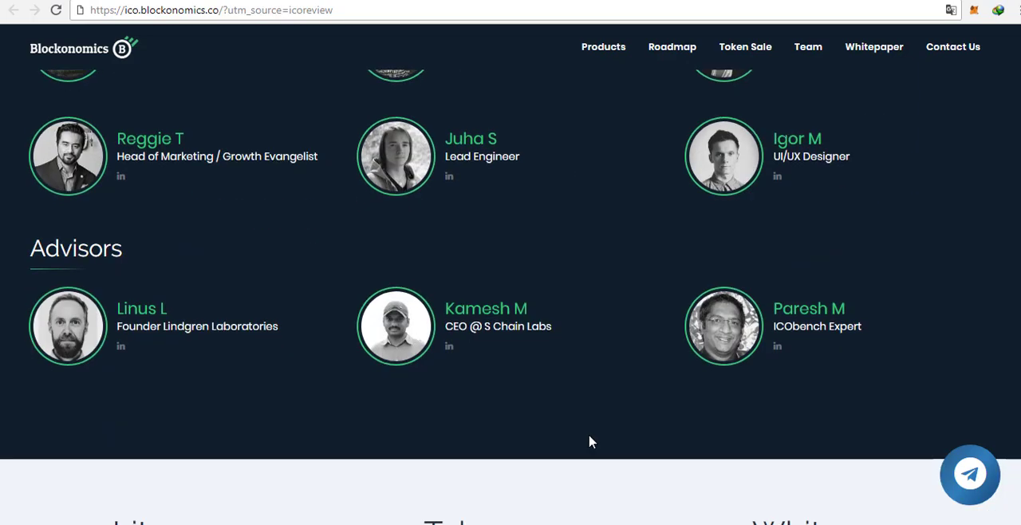
scroll("down", 3)
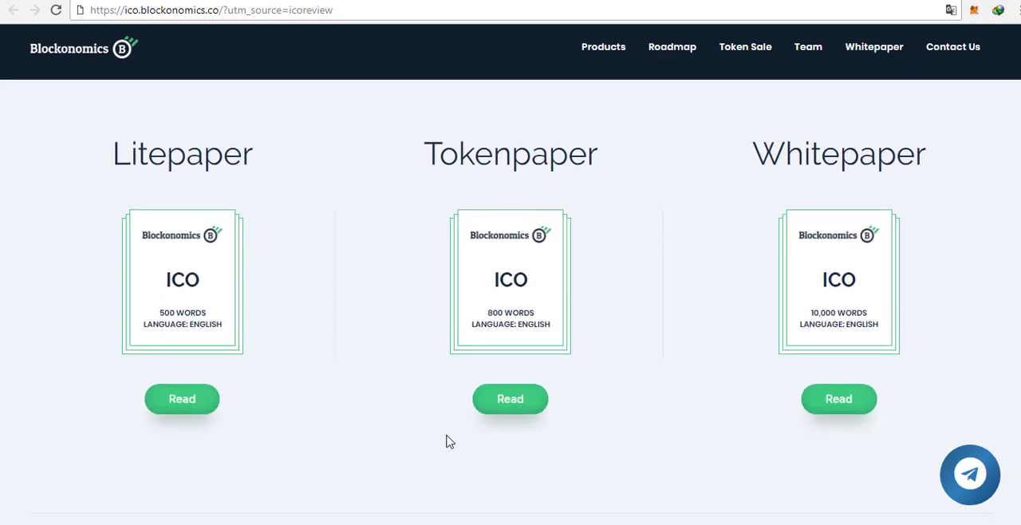
- Scroll to the footer's community, mail, help and follow-us links, then start back up
scroll("down", 3)
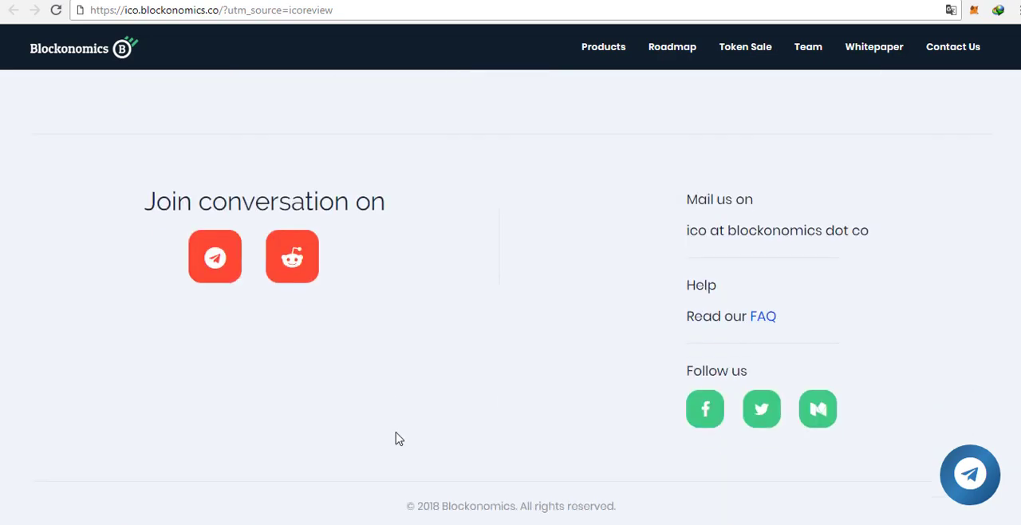
mouse_move(302, 369)
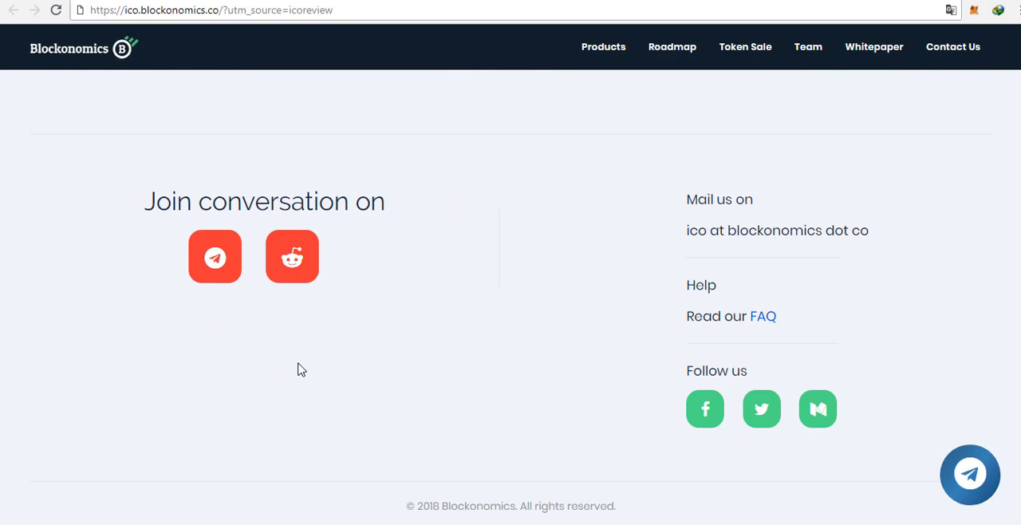
mouse_move(661, 346)
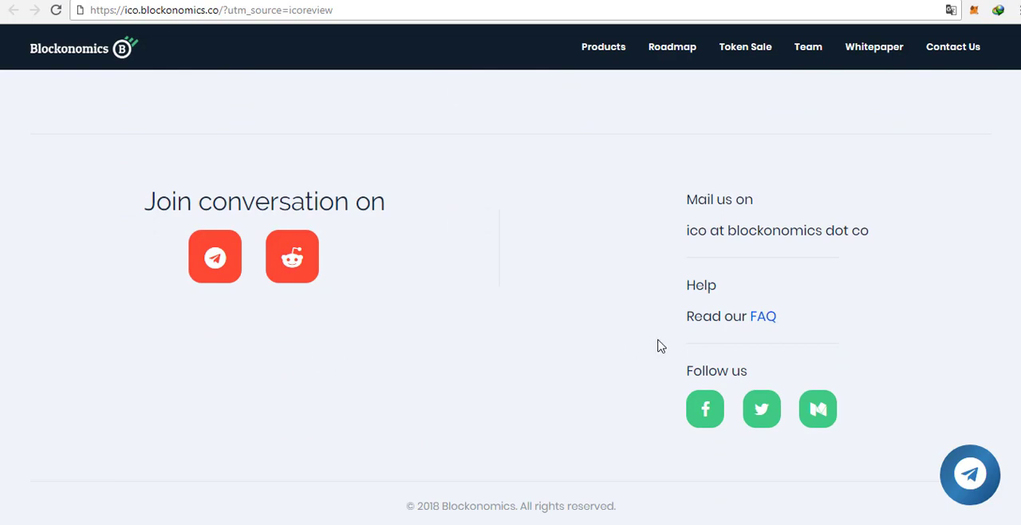
scroll("up", 3)
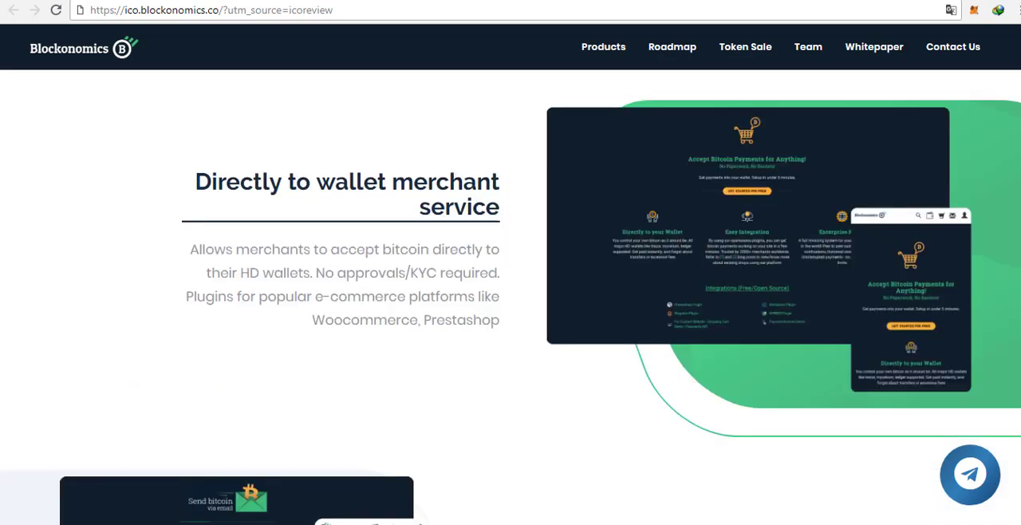
- Scroll back to the top hero with the pre-sale announcement and 65% sold-out progress
scroll("up", 3)
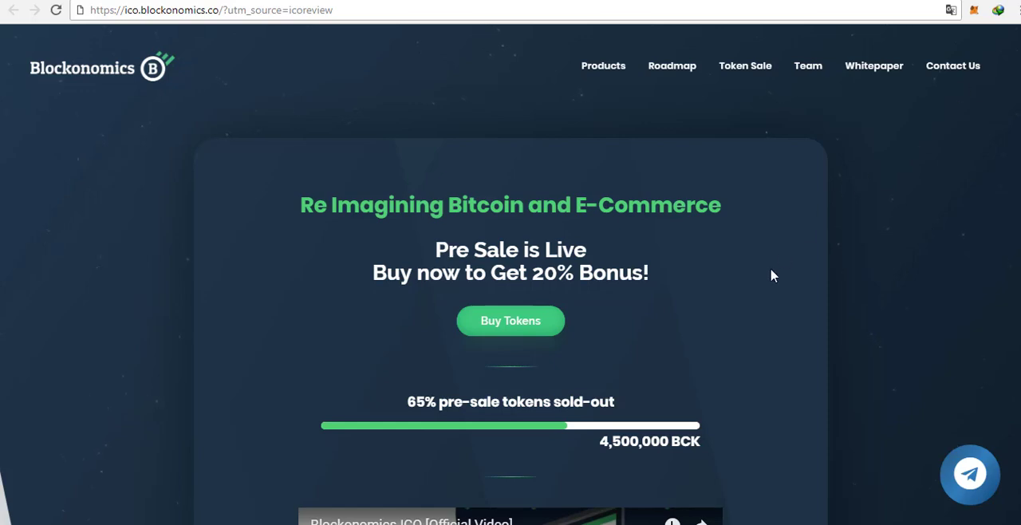
mouse_move(757, 299)
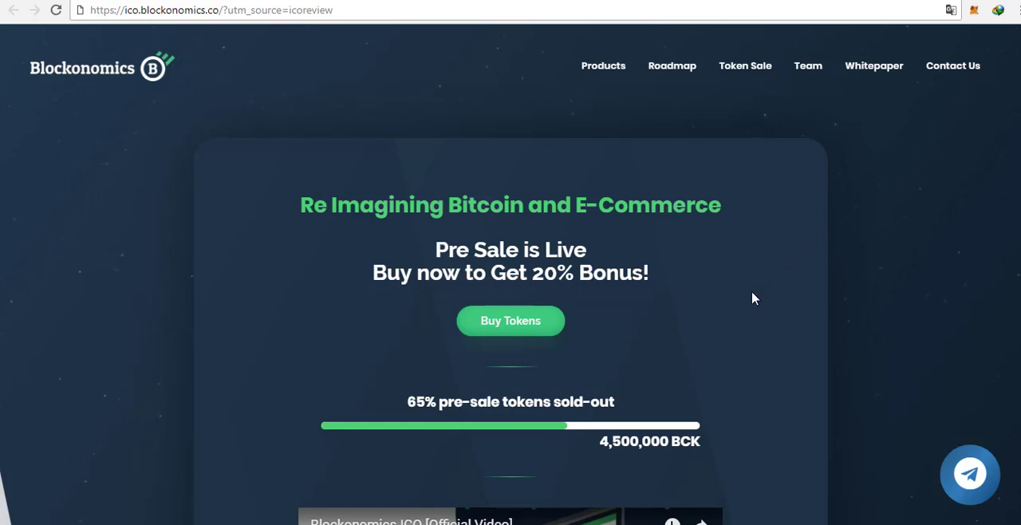
mouse_move(750, 355)
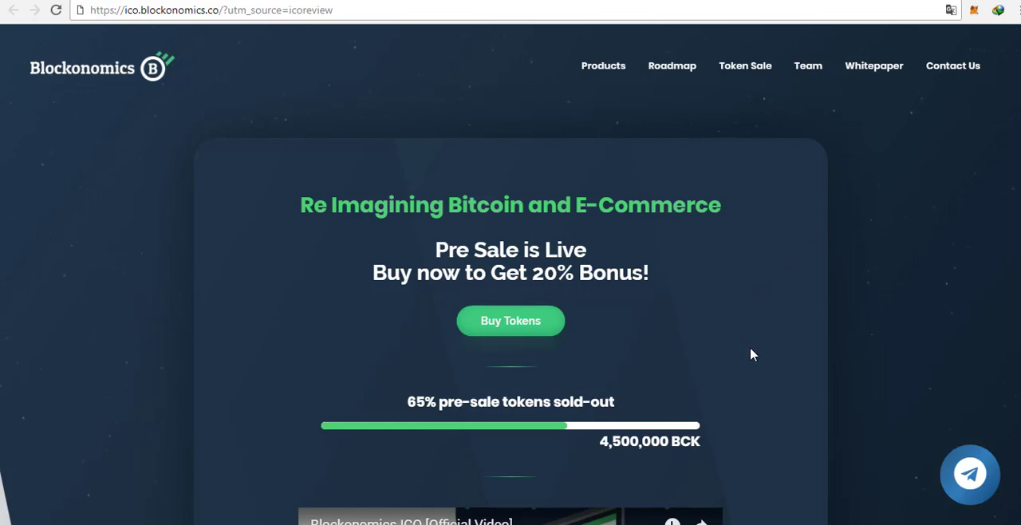
mouse_move(782, 370)
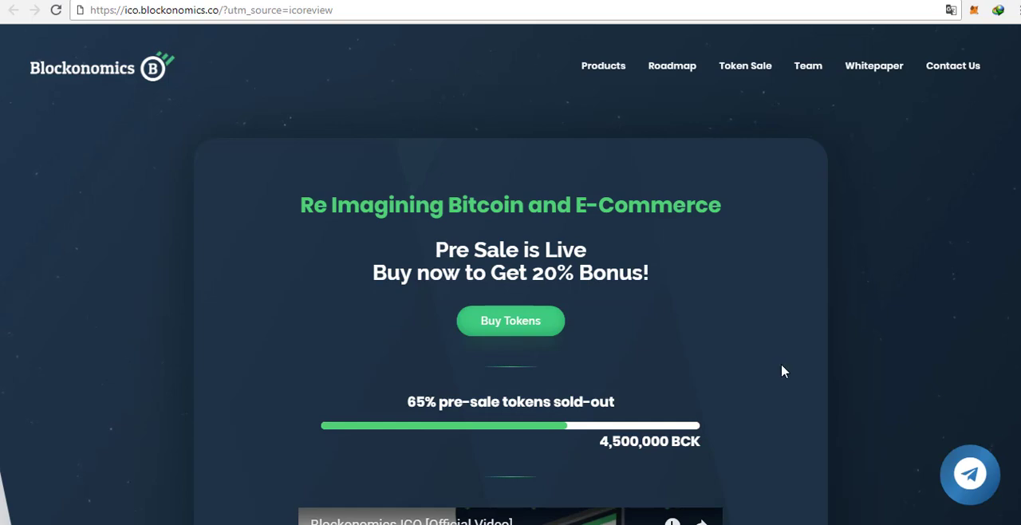